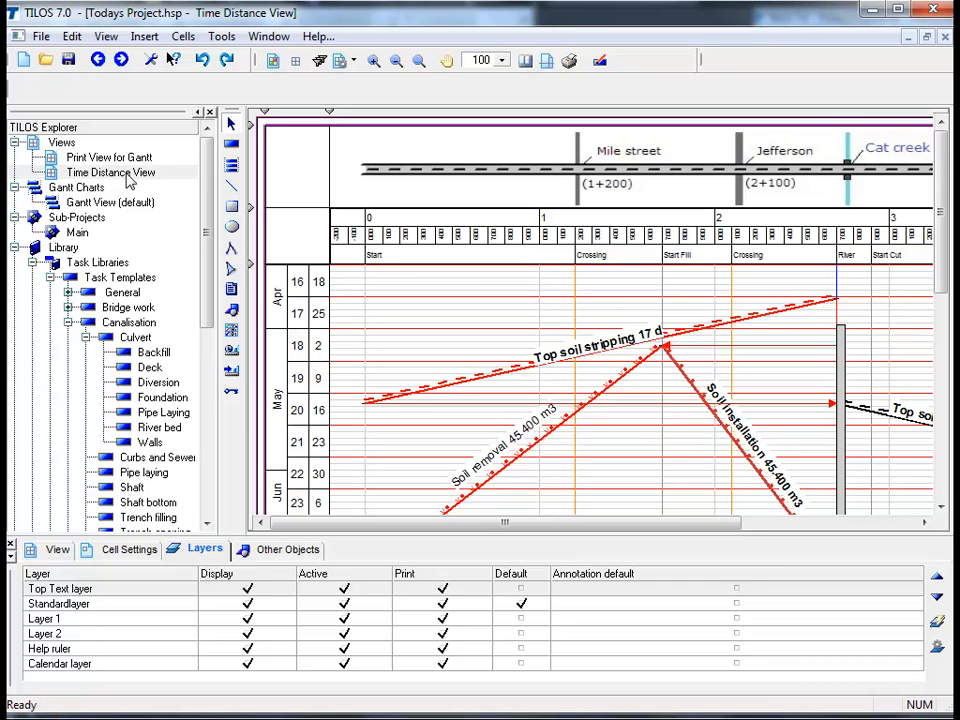
{"action": "mouse_move", "coordinate": [145, 250]}
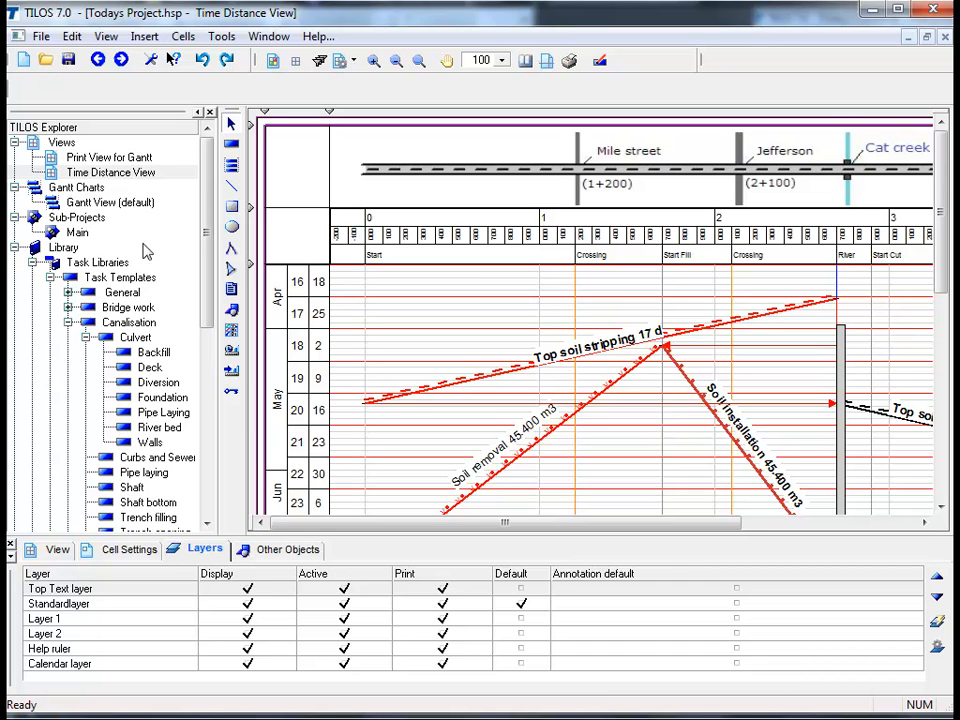
{"action": "mouse_move", "coordinate": [156, 277]}
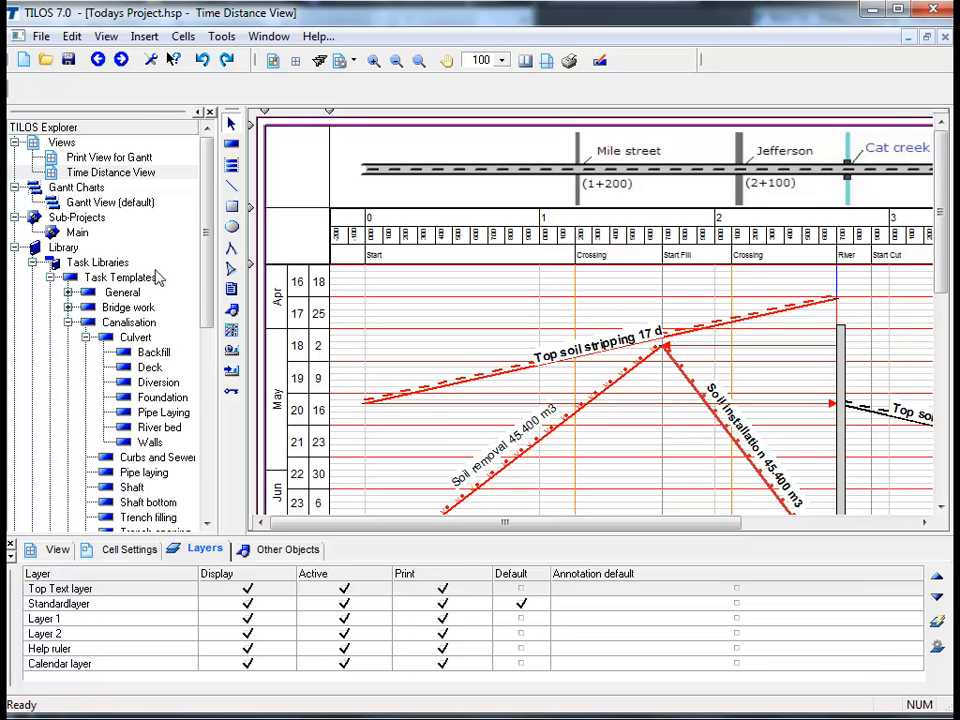
{"action": "mouse_move", "coordinate": [205, 278]}
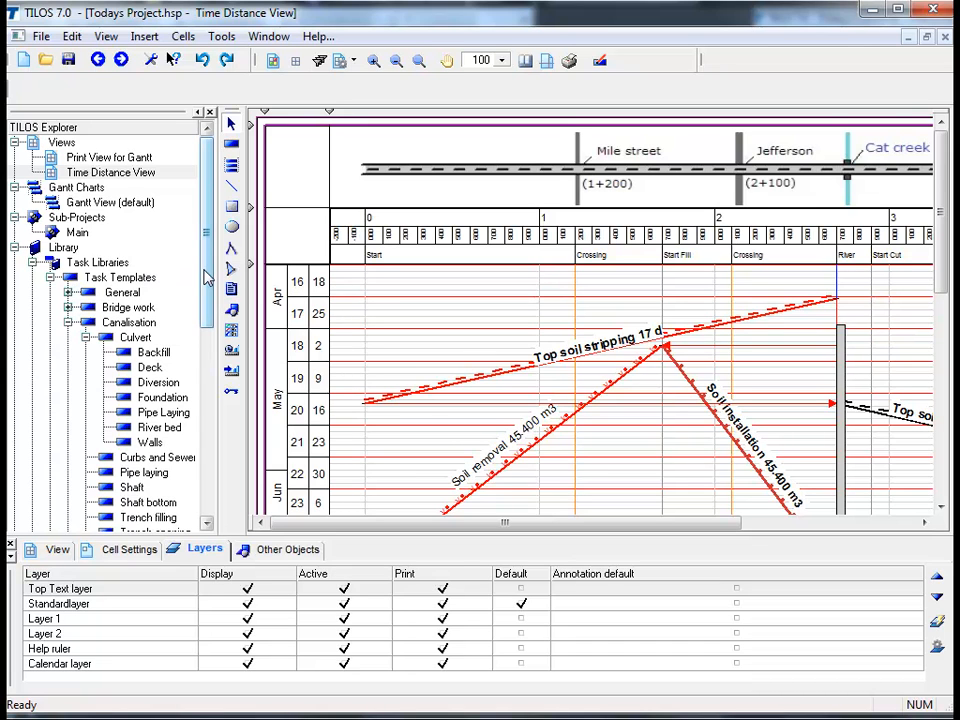
Step: Scroll the explorer tree down and expand Resources and Accounts
{"action": "scroll", "scroll_direction": "down", "scroll_amount": 3}
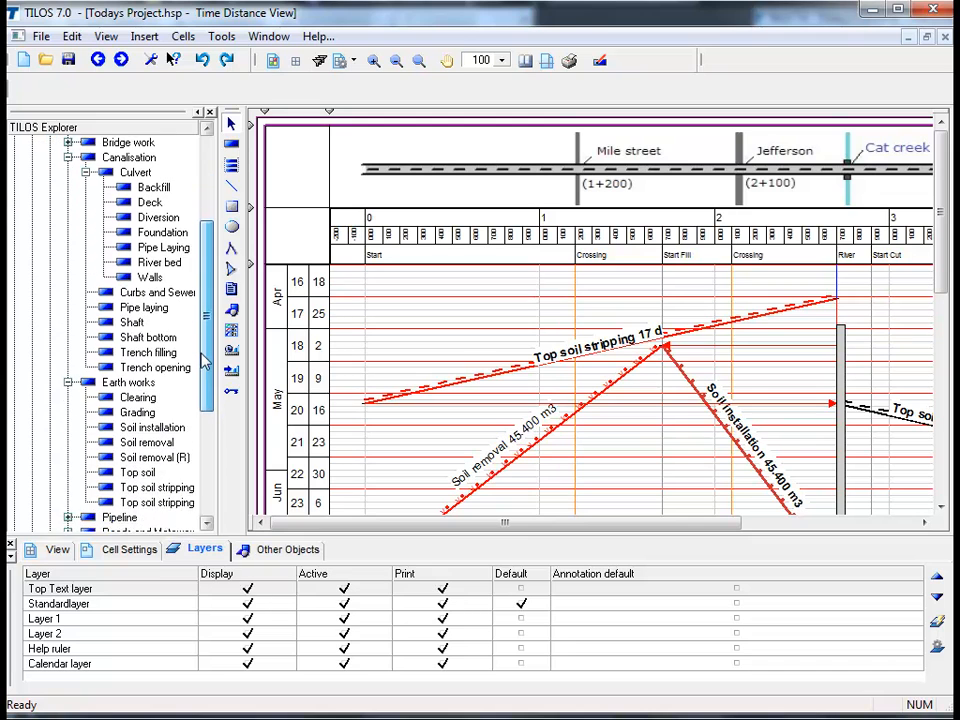
{"action": "scroll", "scroll_direction": "down", "scroll_amount": 3}
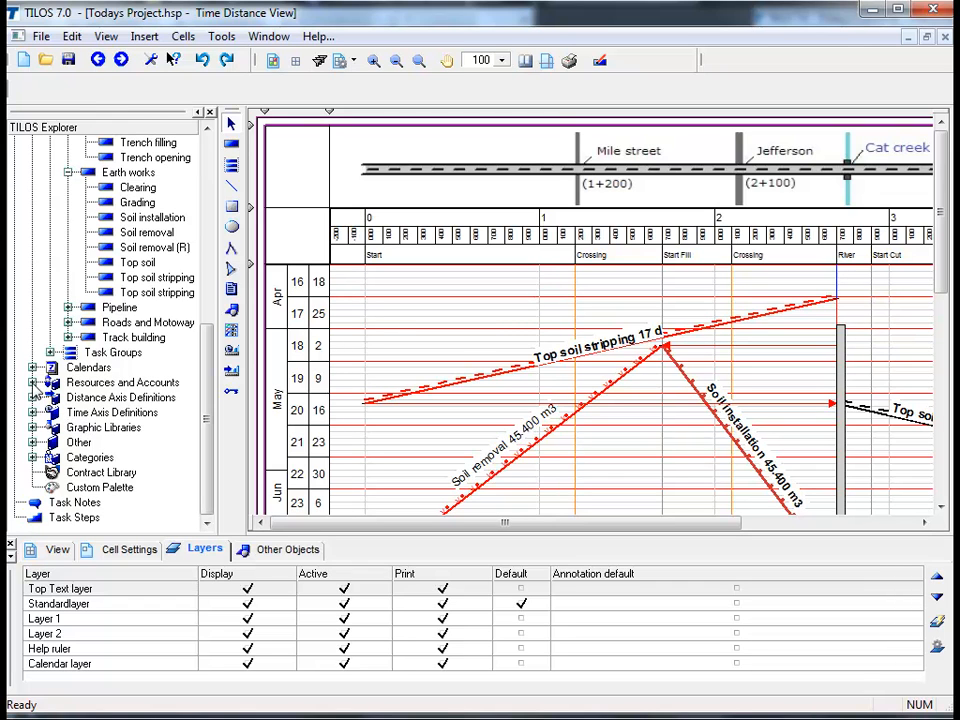
{"action": "left_click", "coordinate": [36, 382]}
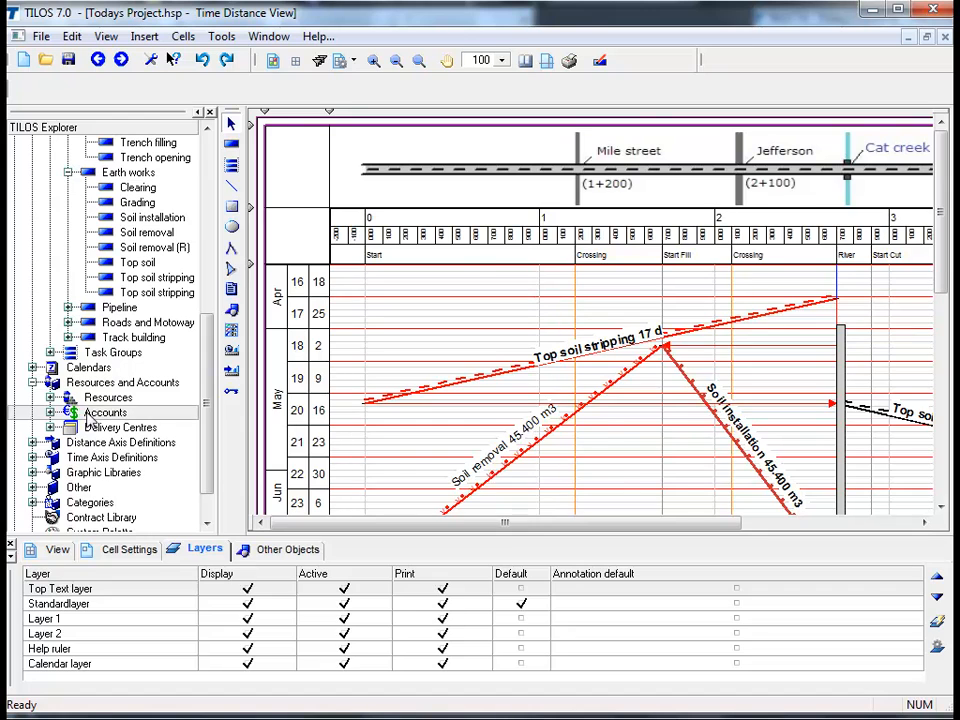
Step: Open the Accounts editor from the Resources and Accounts node
{"action": "double_click", "coordinate": [103, 412]}
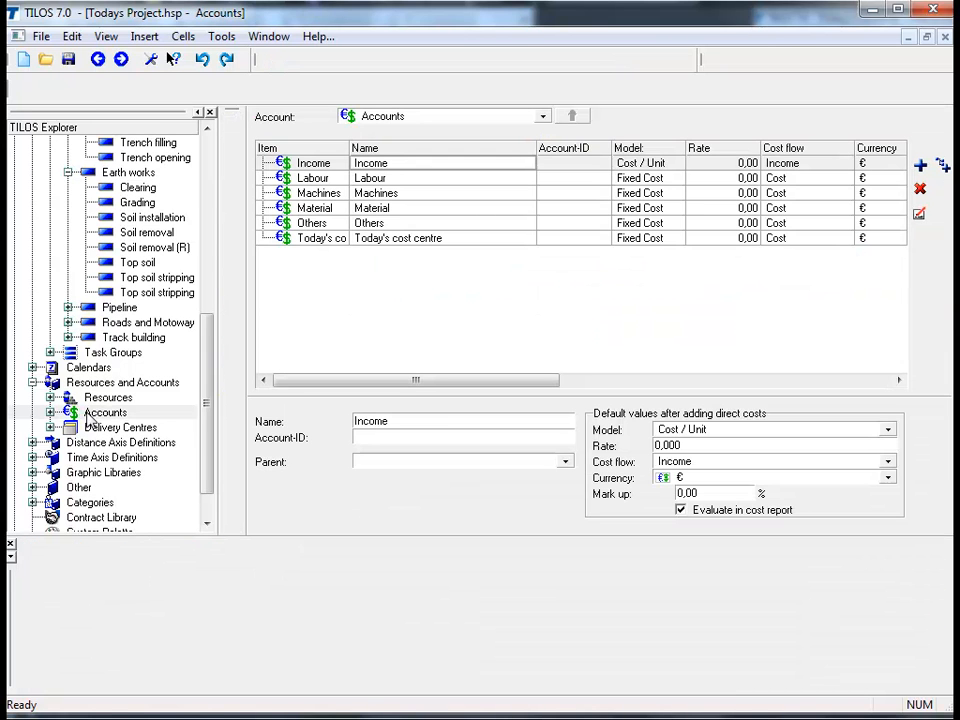
{"action": "mouse_move", "coordinate": [163, 404]}
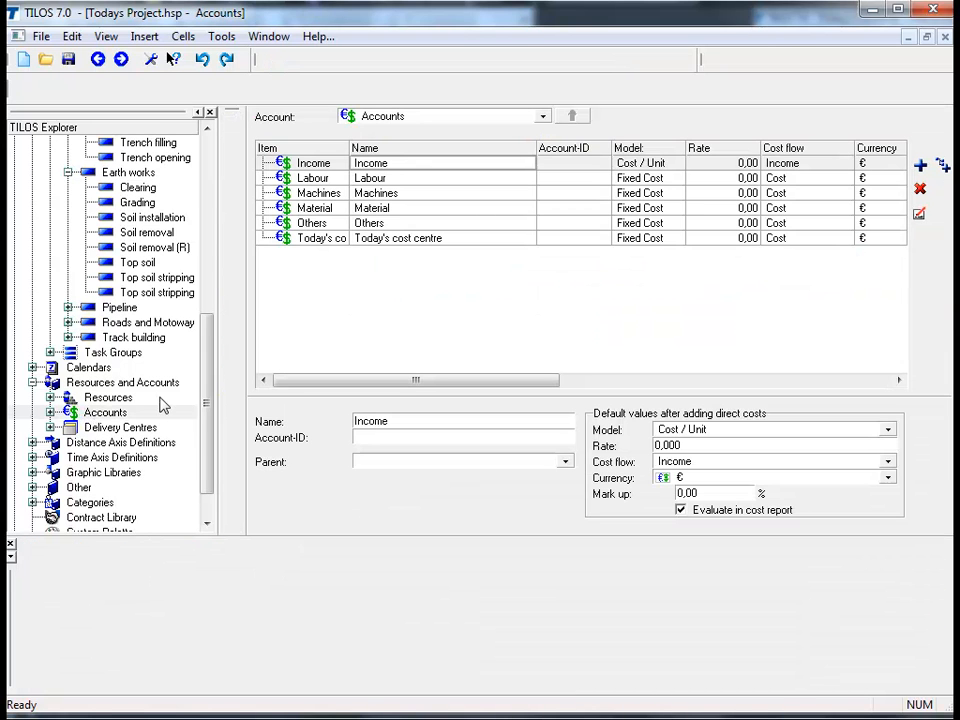
{"action": "mouse_move", "coordinate": [496, 291]}
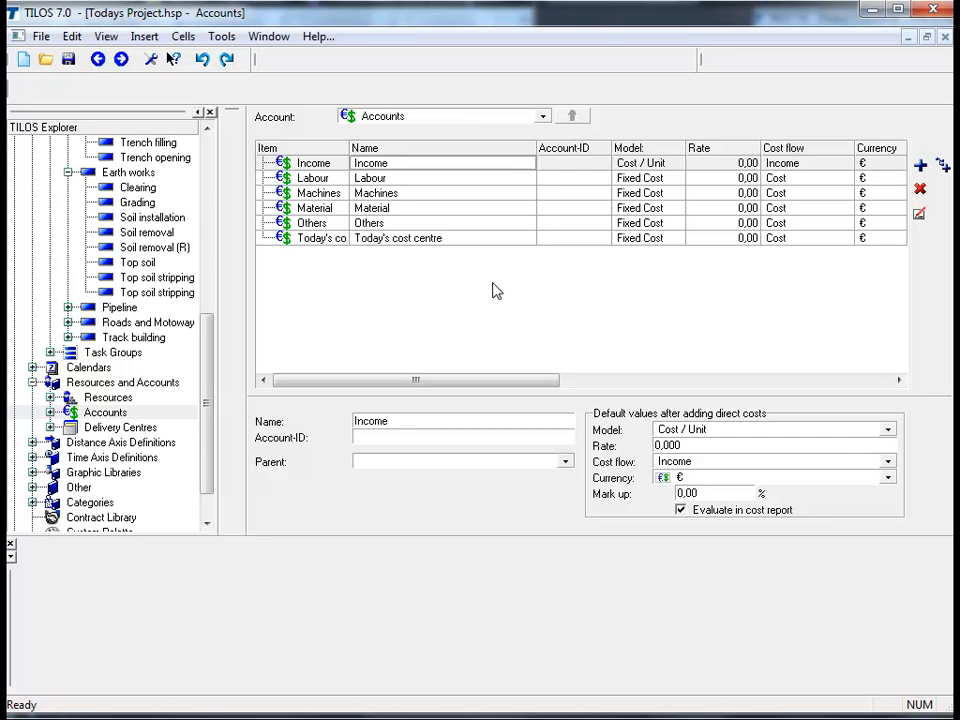
{"action": "mouse_move", "coordinate": [575, 289]}
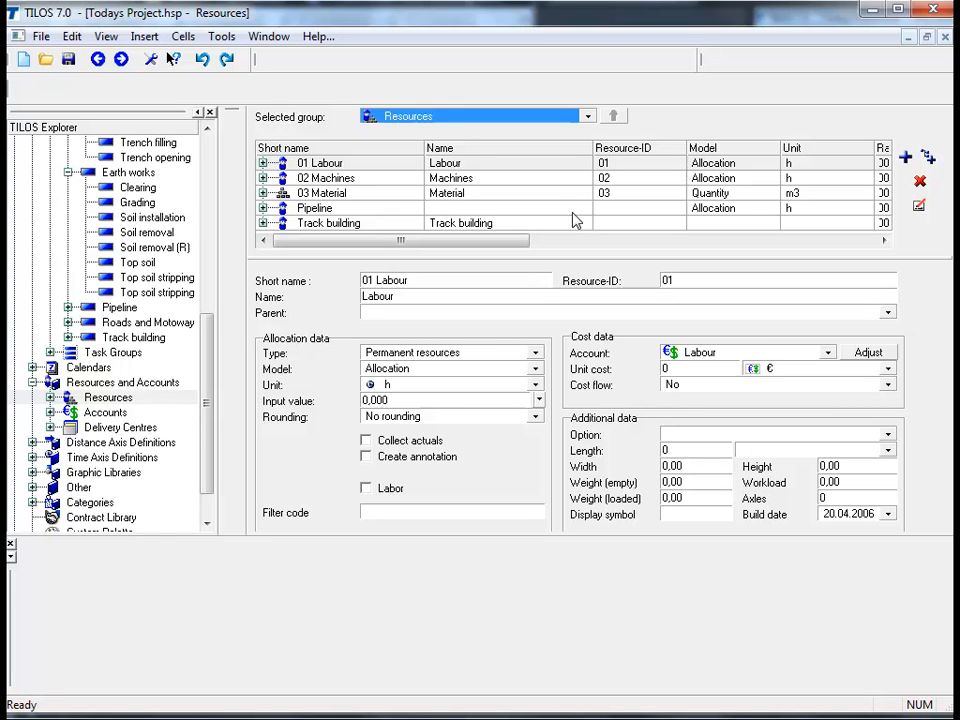
{"action": "mouse_move", "coordinate": [577, 217]}
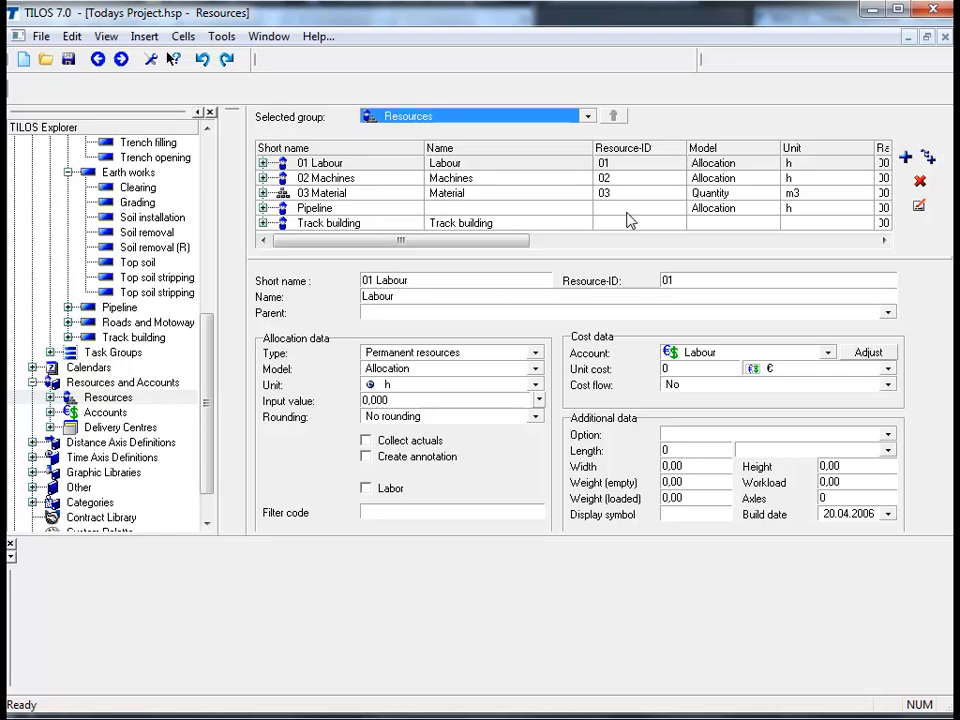
{"action": "mouse_move", "coordinate": [730, 208]}
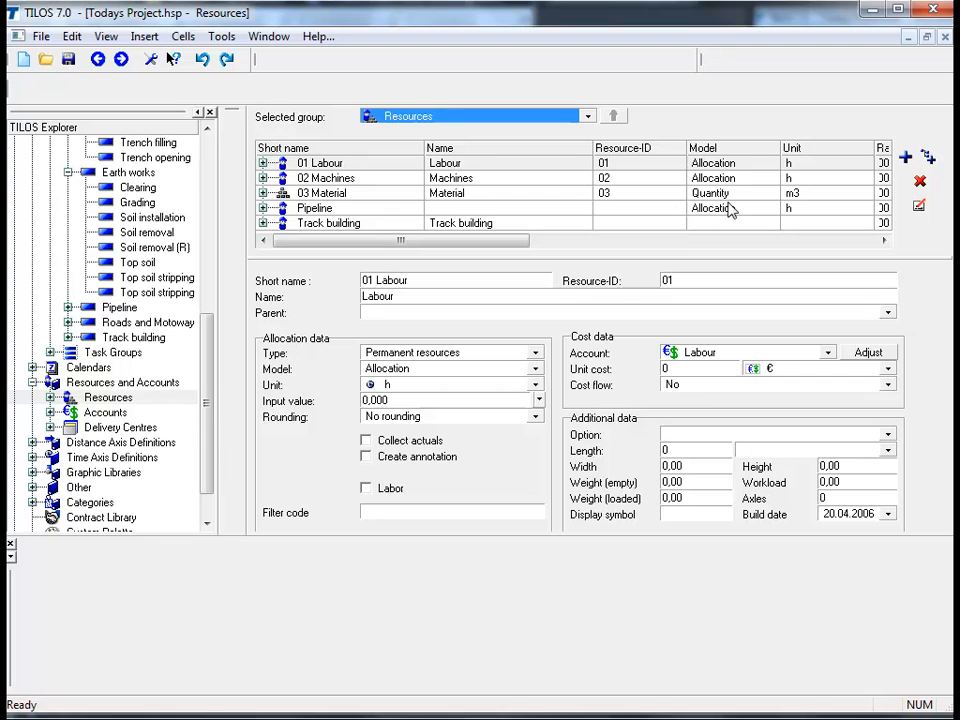
{"action": "mouse_move", "coordinate": [751, 204]}
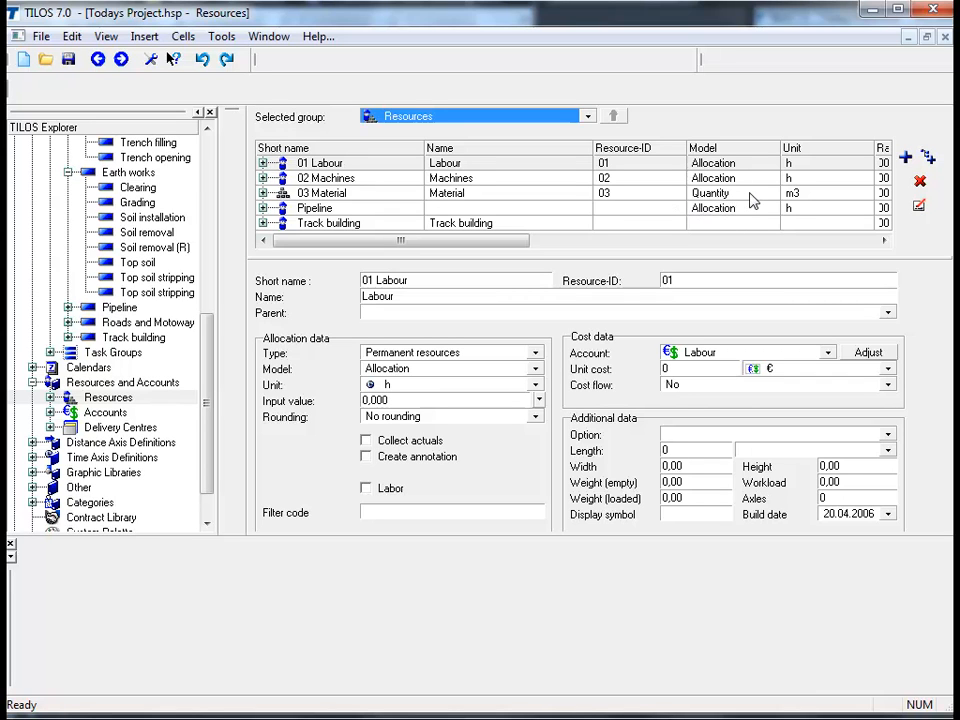
{"action": "mouse_move", "coordinate": [762, 196]}
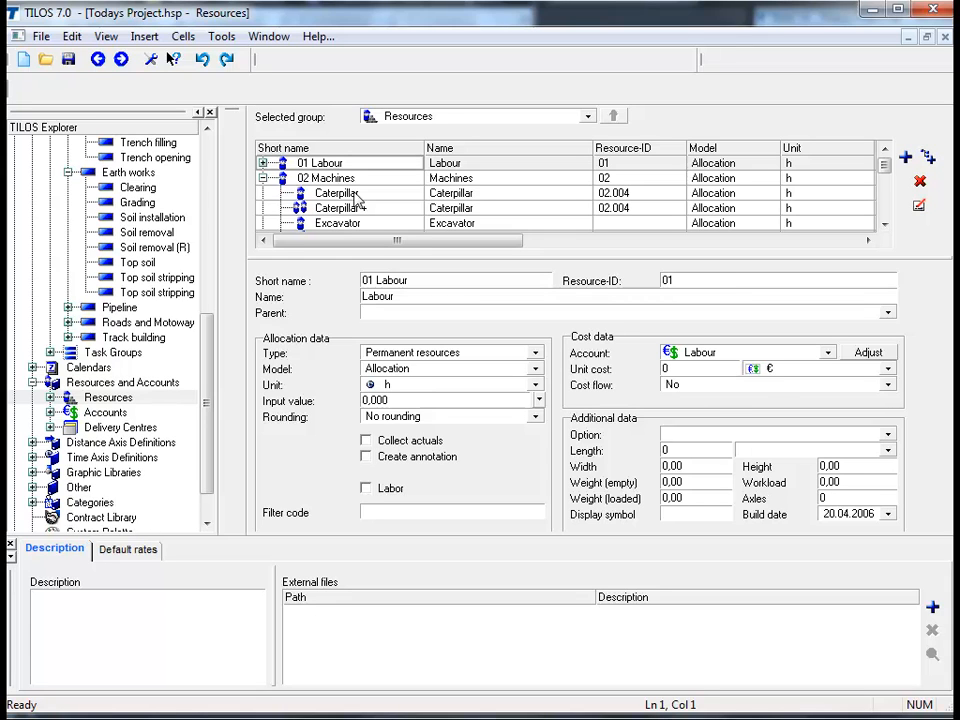
Step: Select a resource row in the Resources editor to view its details
{"action": "left_click", "coordinate": [337, 208]}
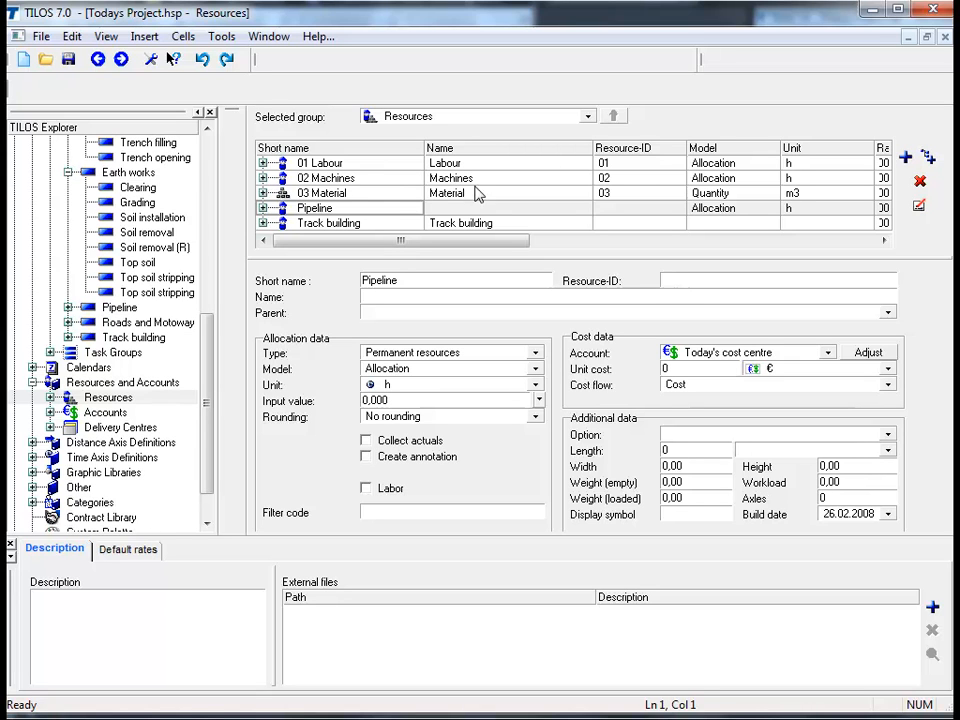
{"action": "mouse_move", "coordinate": [545, 195]}
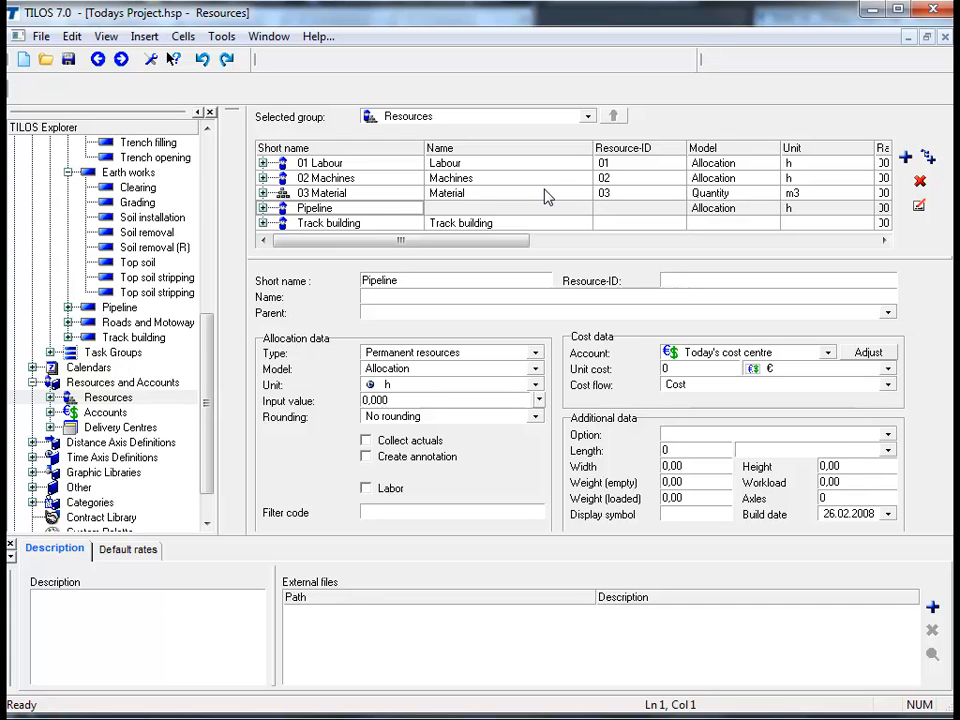
Step: Select the Labour resource row to display its details again
{"action": "left_click", "coordinate": [320, 162]}
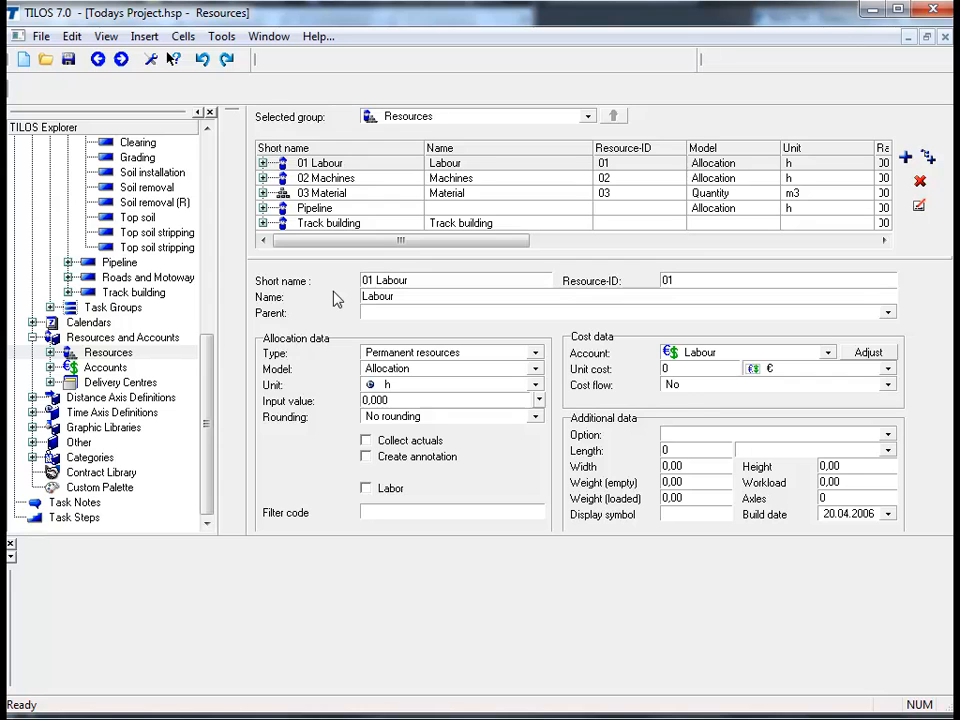
{"action": "mouse_move", "coordinate": [333, 301]}
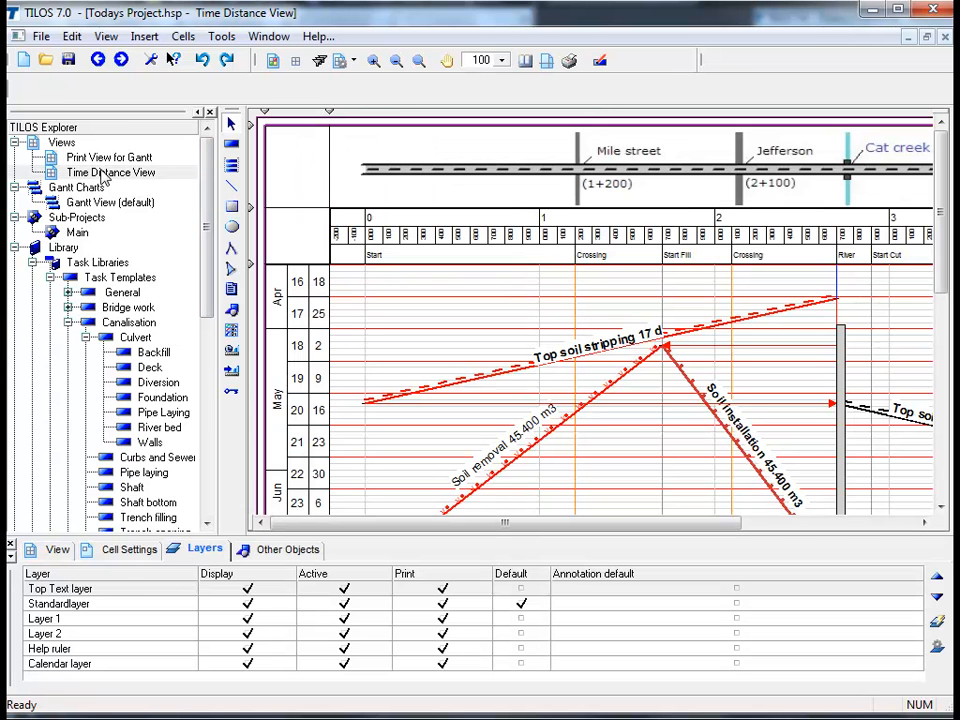
{"action": "mouse_move", "coordinate": [337, 298]}
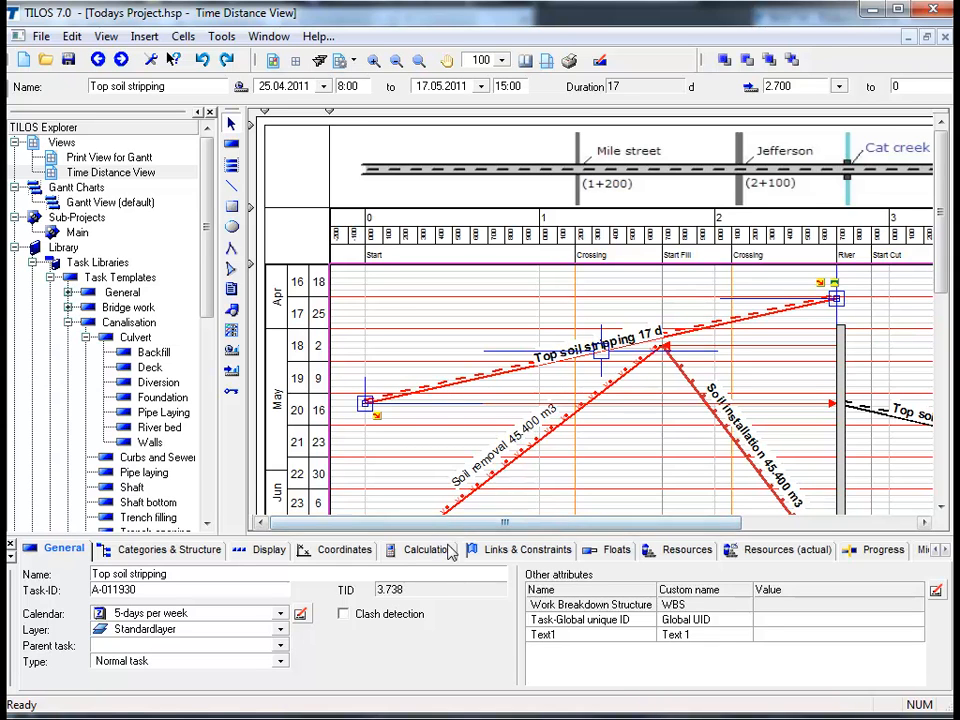
Step: Show Top soil stripping's calculation: 32,400 m2, work rate 240, 17 days
{"action": "left_click", "coordinate": [426, 550]}
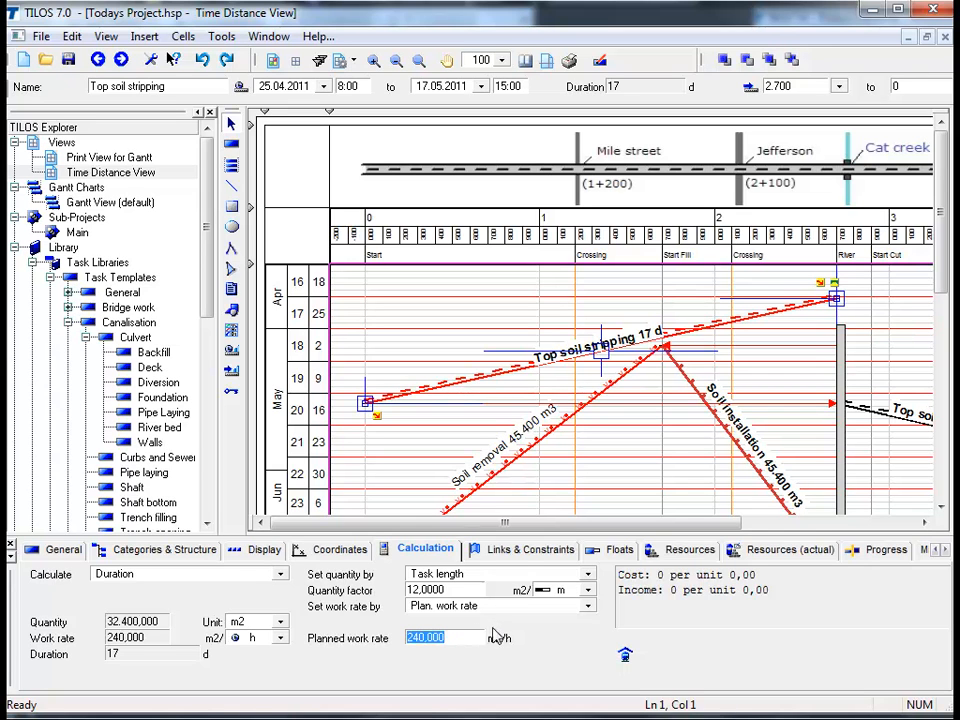
{"action": "mouse_move", "coordinate": [675, 550]}
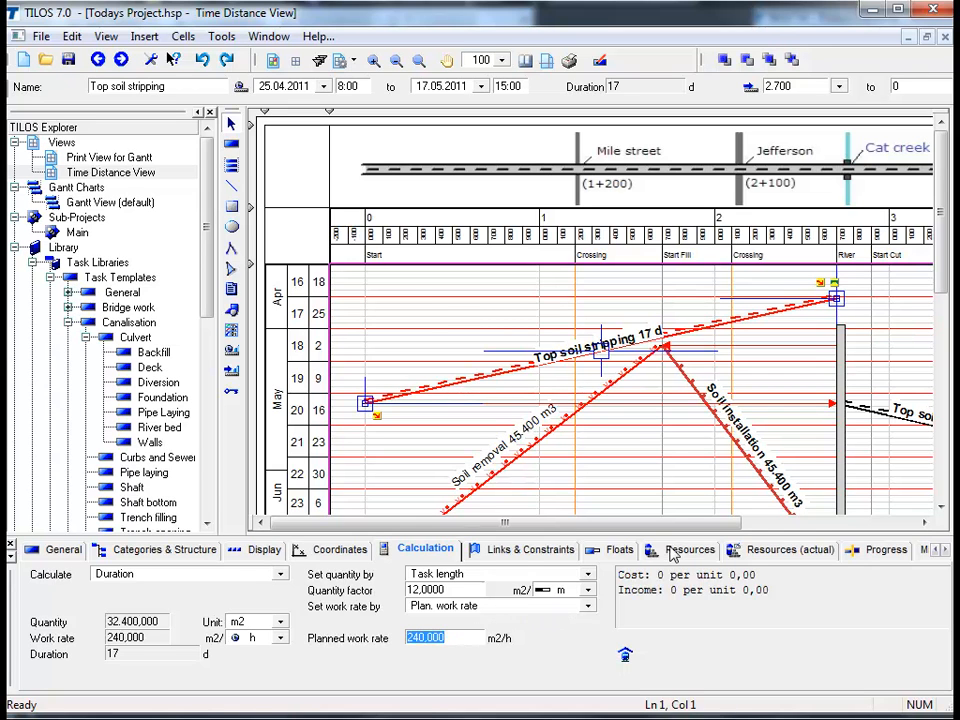
Step: View Top soil stripping's resource assignments in the properties panel's Resources tab
{"action": "left_click", "coordinate": [686, 550]}
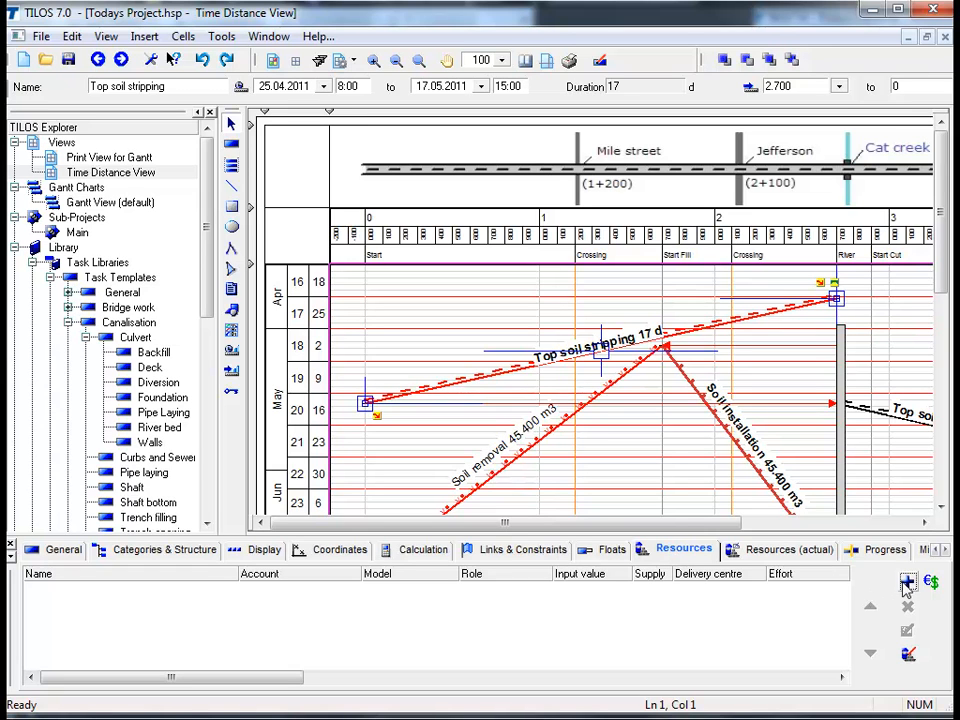
{"action": "mouse_move", "coordinate": [908, 583]}
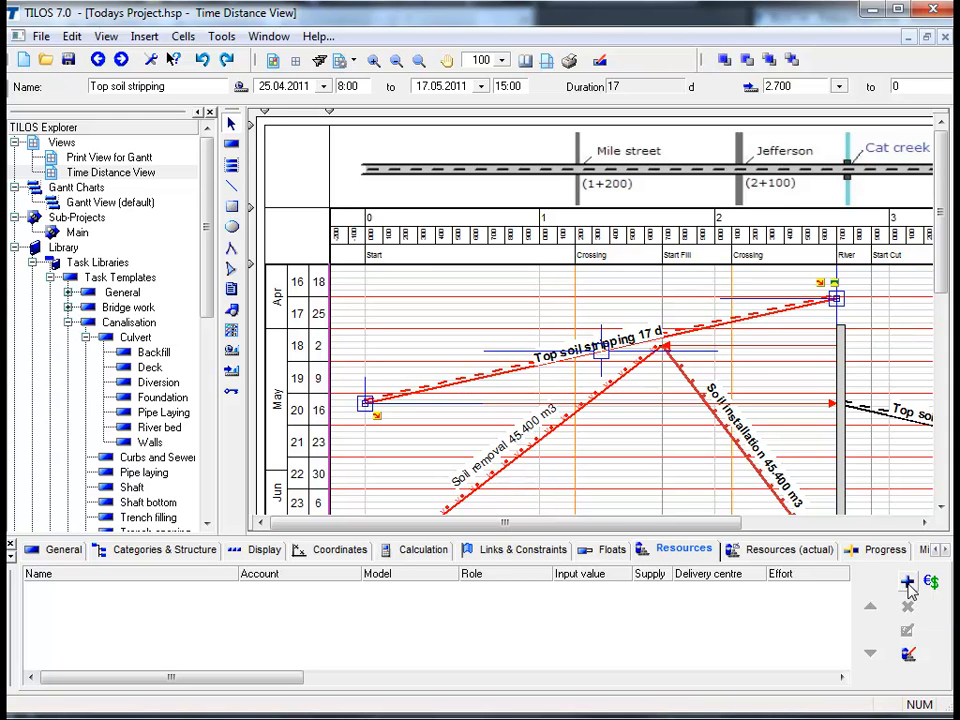
Step: Begin adding resources, choosing Assistant and Operator from the Labour group
{"action": "left_click", "coordinate": [903, 583]}
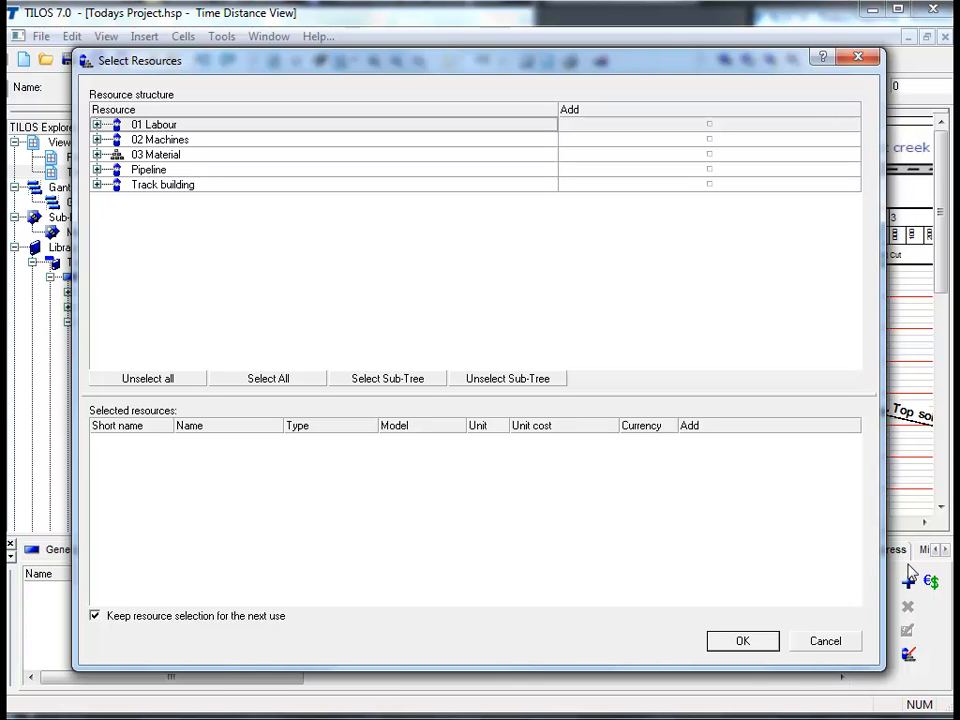
{"action": "mouse_move", "coordinate": [644, 327]}
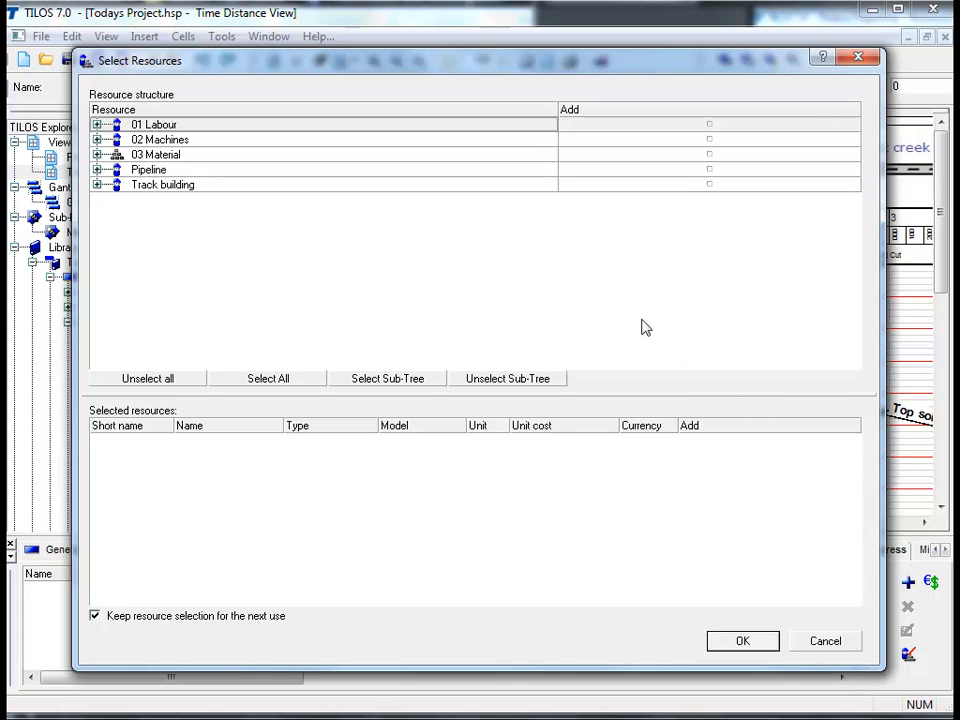
{"action": "mouse_move", "coordinate": [495, 255]}
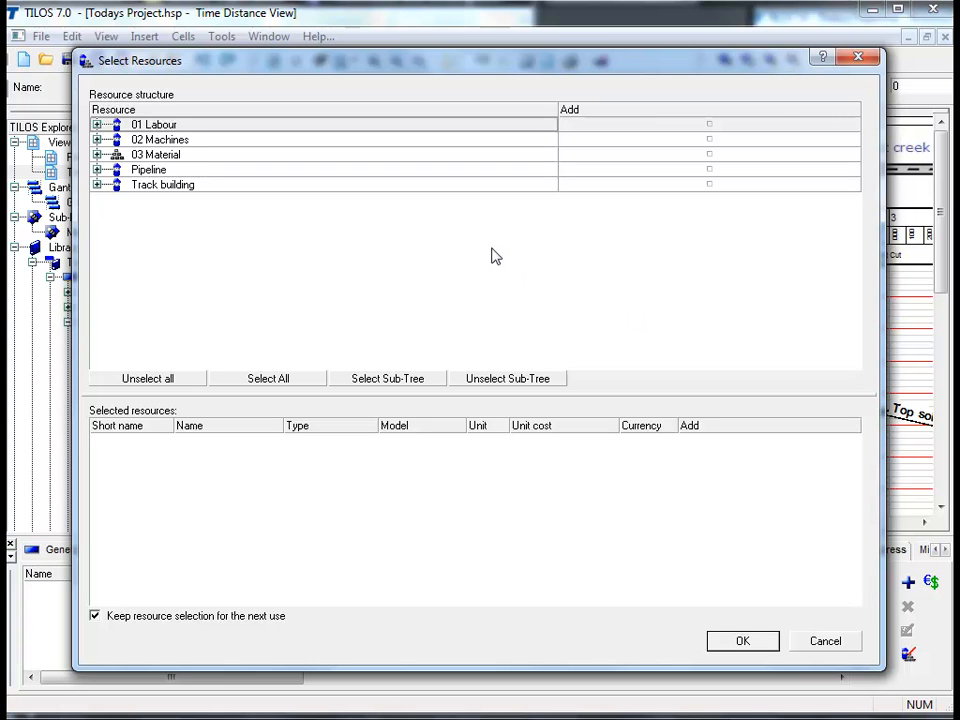
{"action": "mouse_move", "coordinate": [414, 234]}
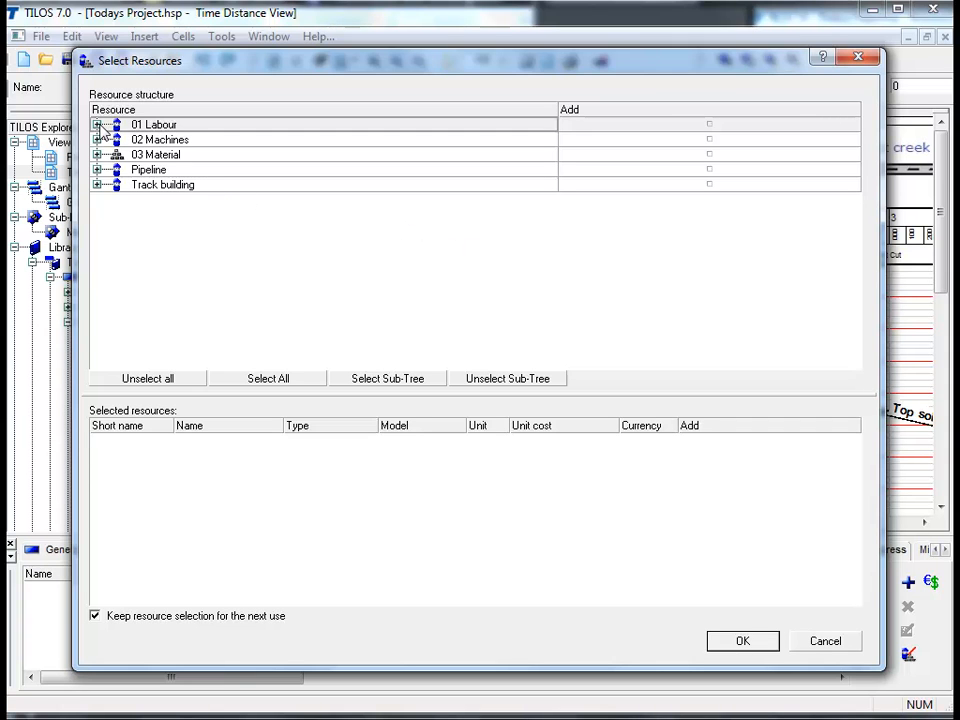
{"action": "left_click", "coordinate": [100, 125]}
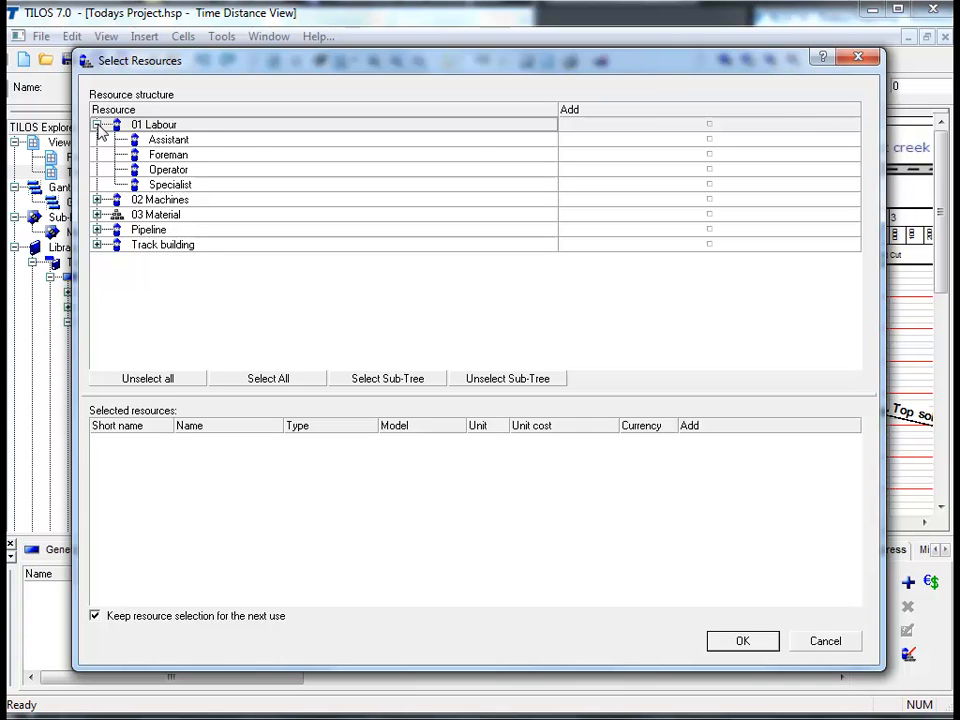
{"action": "mouse_move", "coordinate": [710, 147]}
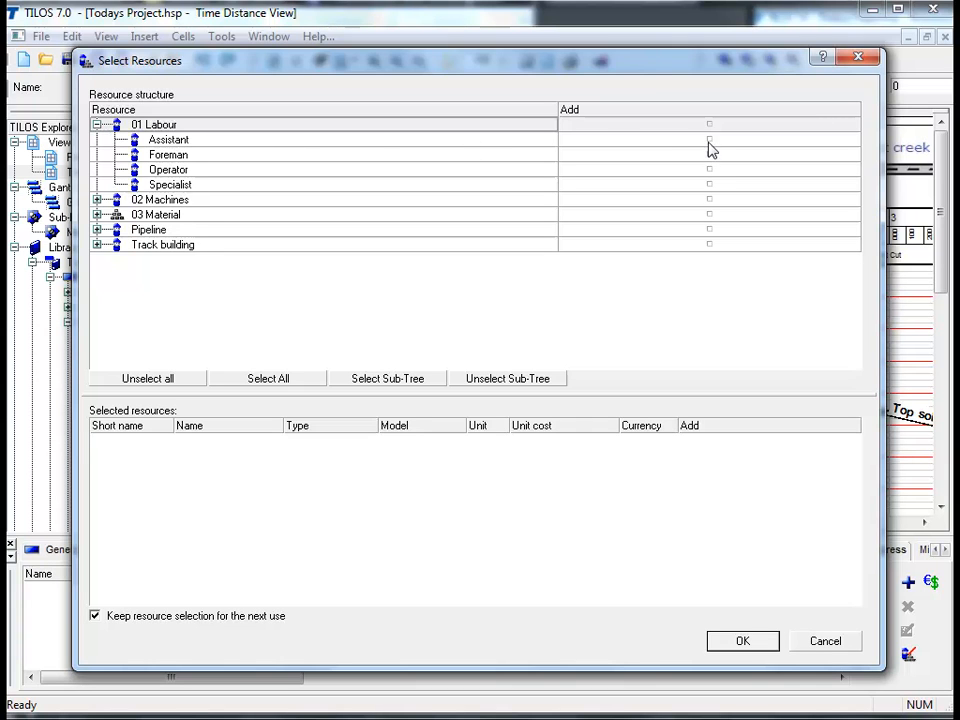
{"action": "left_click", "coordinate": [707, 140]}
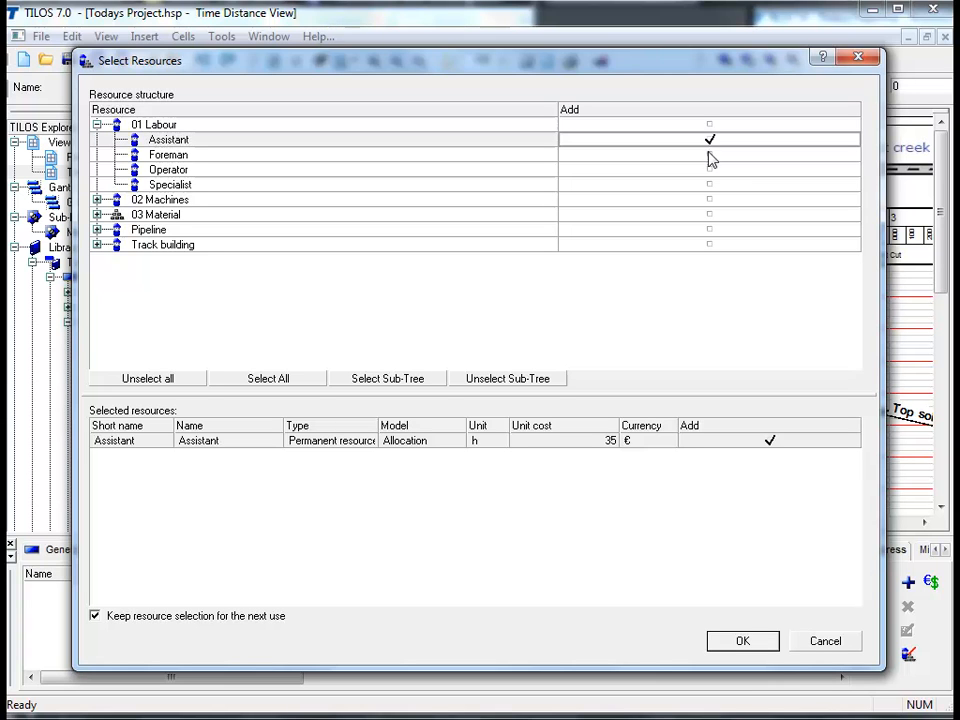
{"action": "mouse_move", "coordinate": [712, 176]}
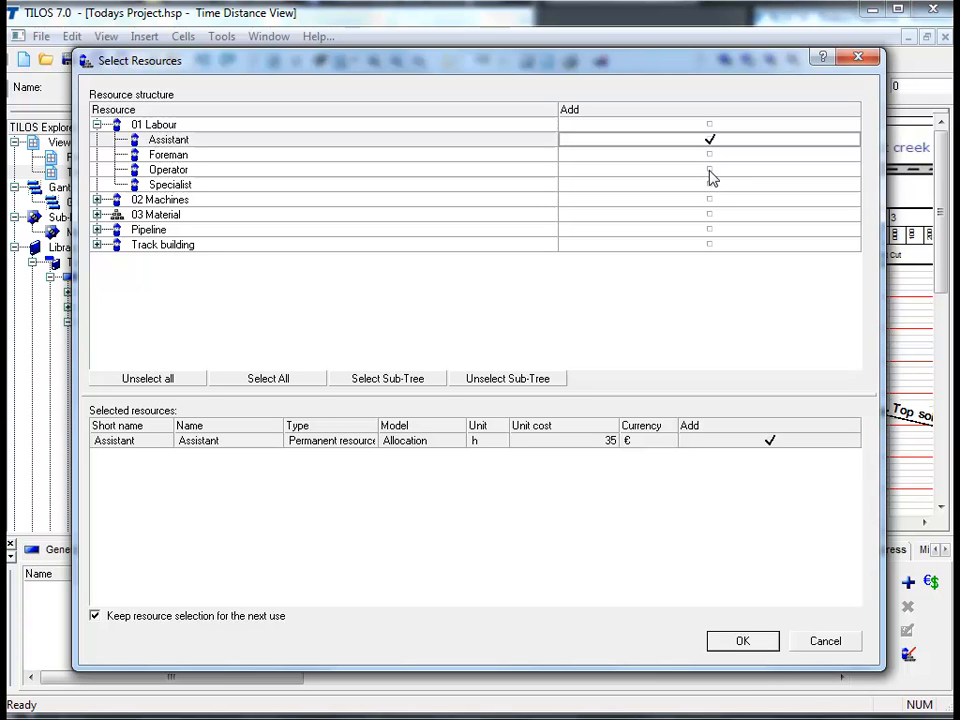
{"action": "left_click", "coordinate": [708, 170]}
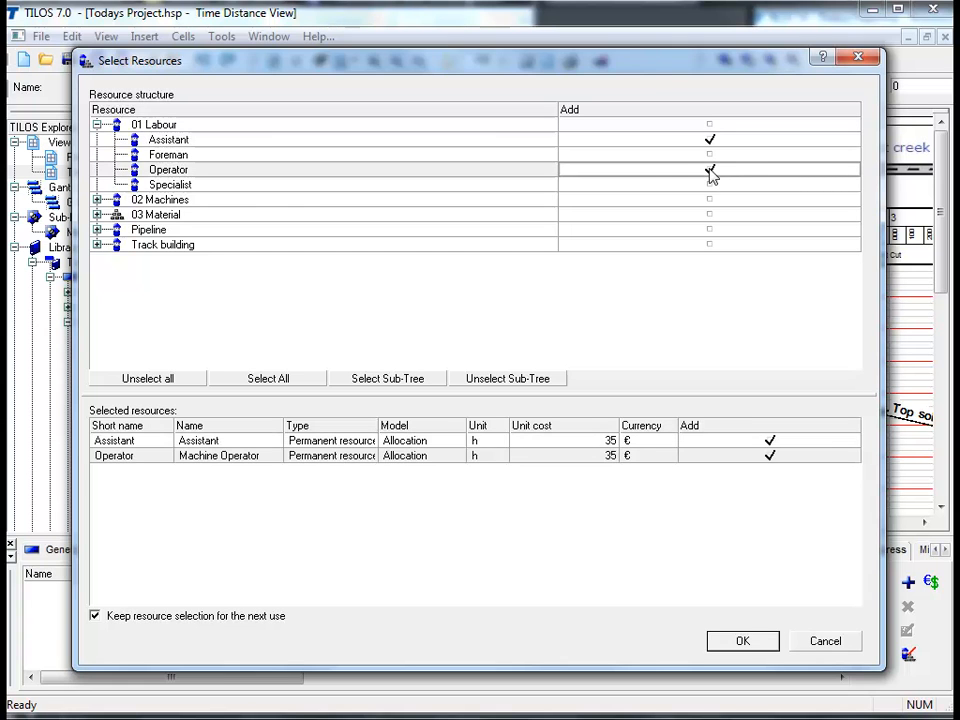
Step: Add Caterpillar from the Machines group and confirm the three resource assignments
{"action": "left_click", "coordinate": [708, 169]}
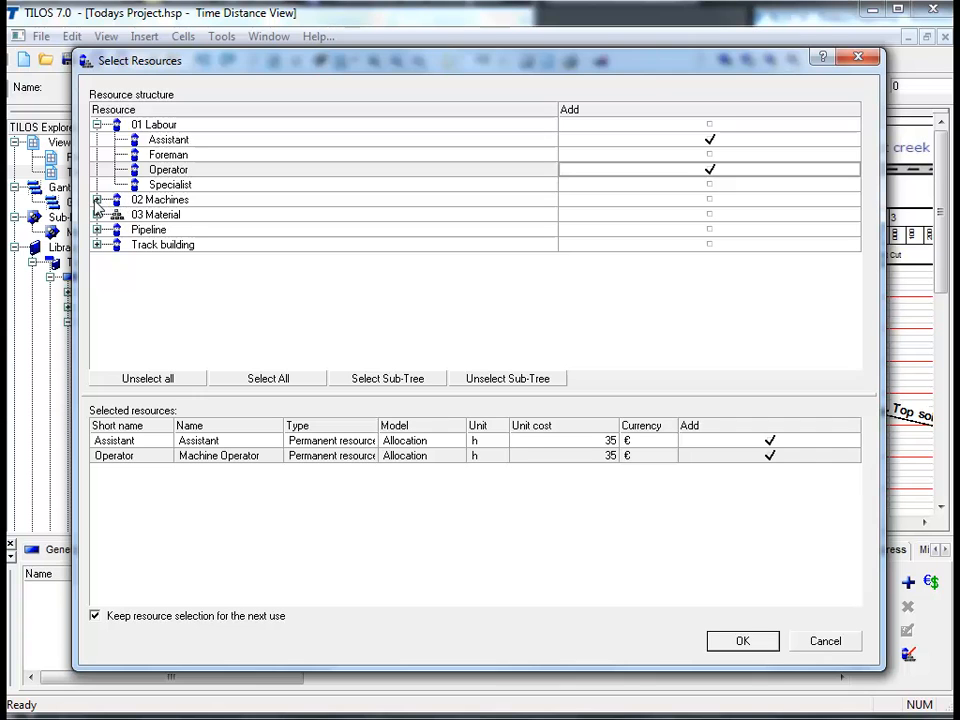
{"action": "left_click", "coordinate": [97, 199]}
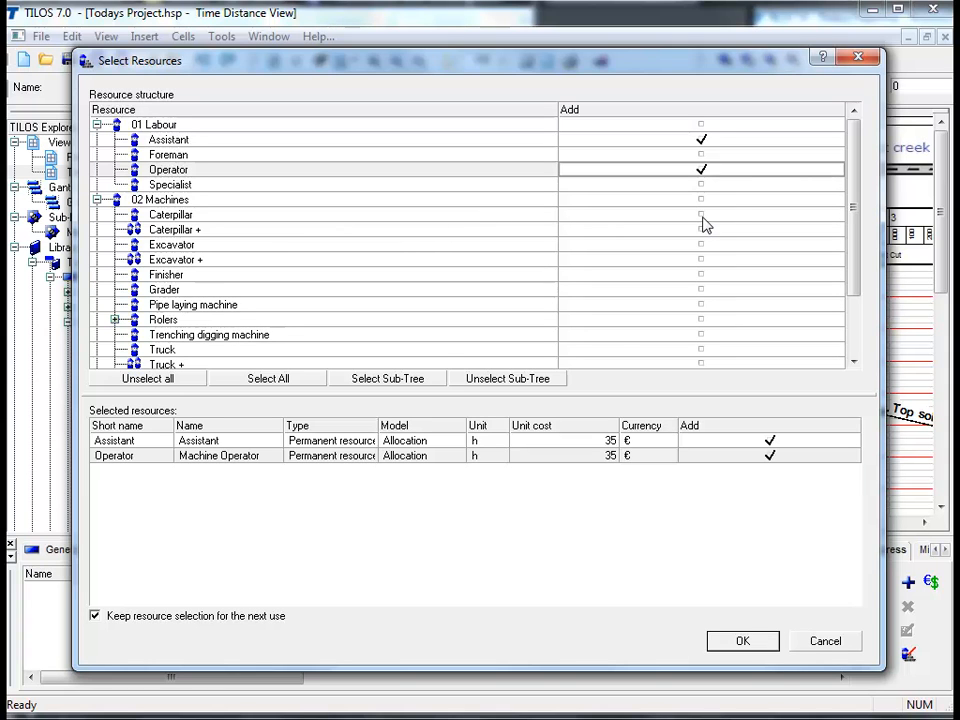
{"action": "left_click", "coordinate": [698, 217]}
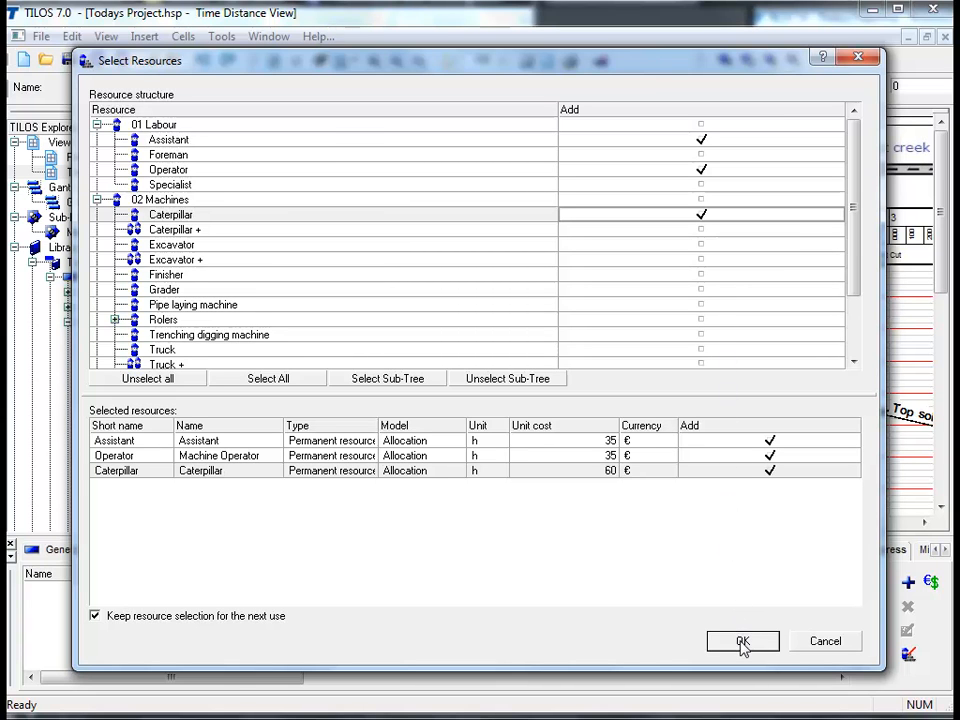
{"action": "left_click", "coordinate": [742, 641]}
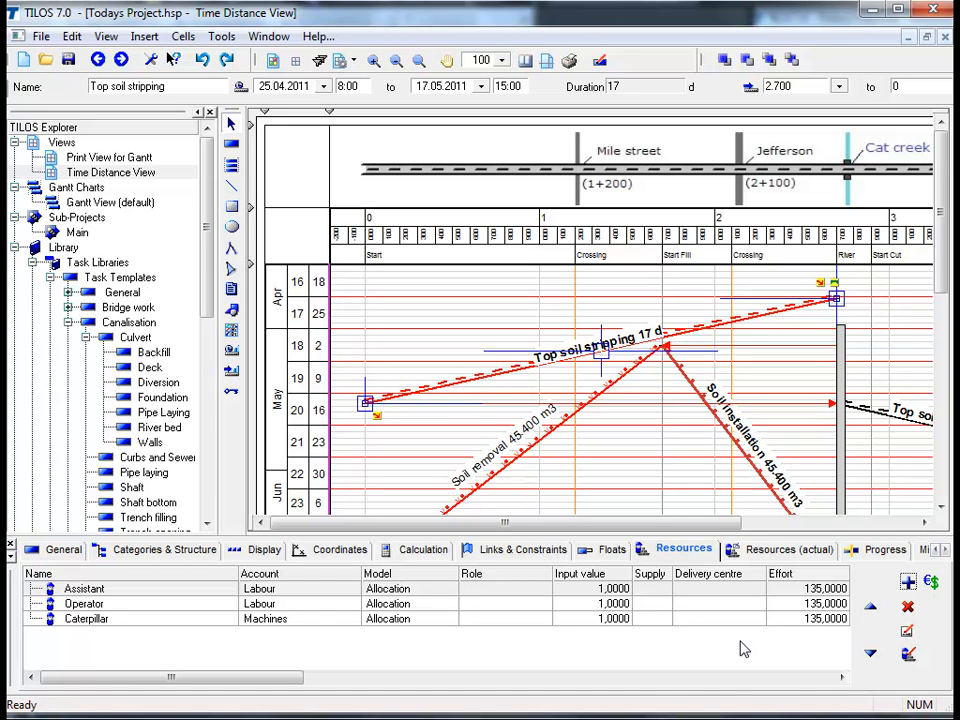
{"action": "mouse_move", "coordinate": [485, 360]}
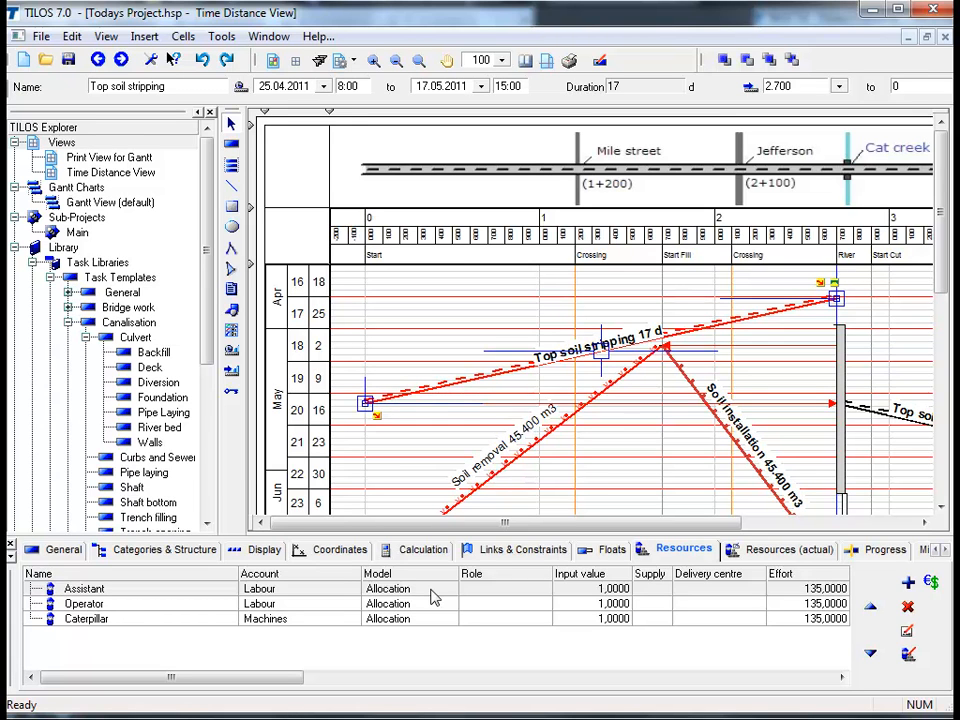
{"action": "mouse_move", "coordinate": [458, 592]}
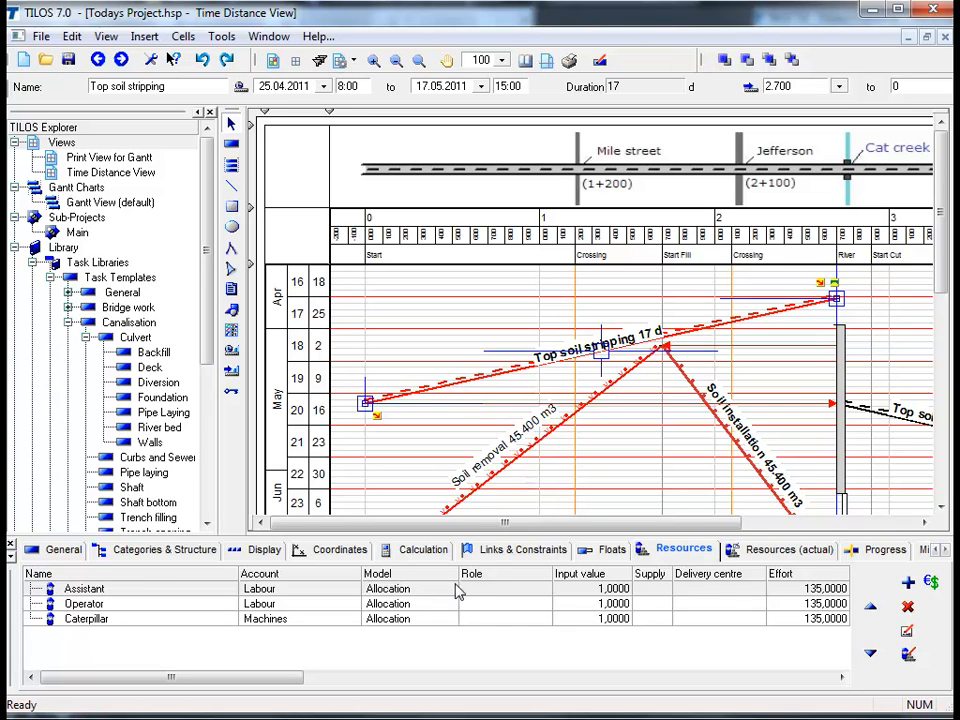
{"action": "mouse_move", "coordinate": [569, 585]}
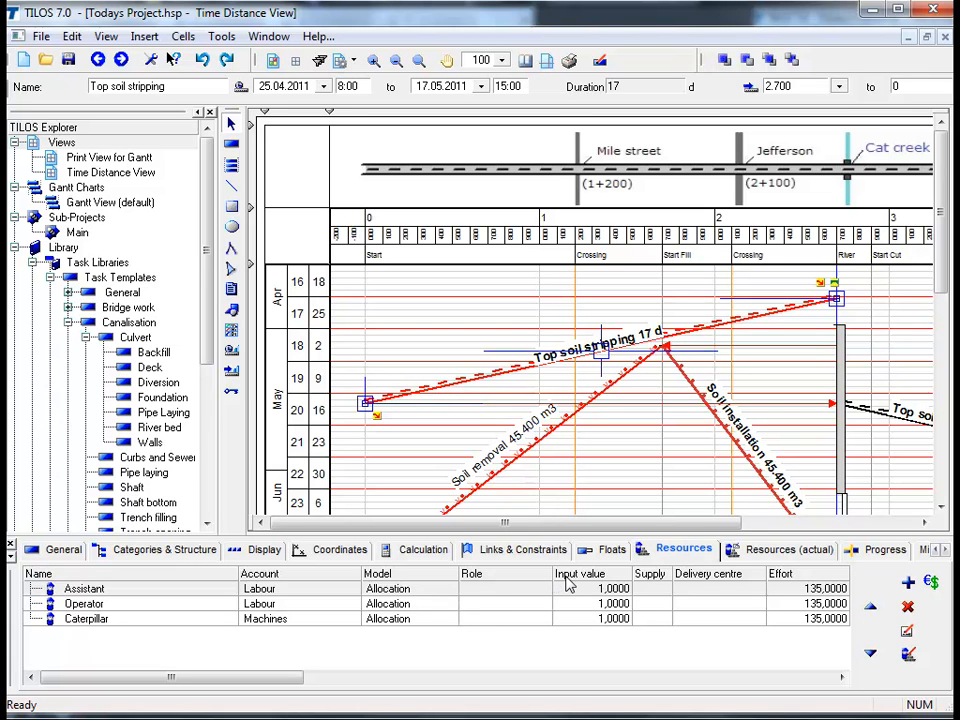
{"action": "mouse_move", "coordinate": [702, 576]}
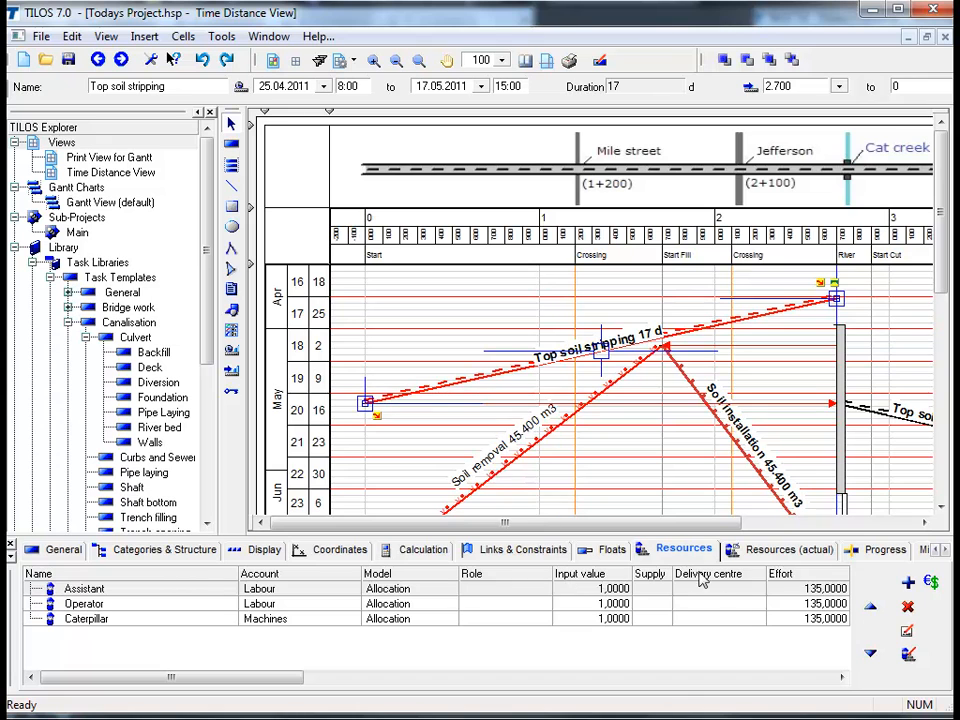
{"action": "mouse_move", "coordinate": [780, 579]}
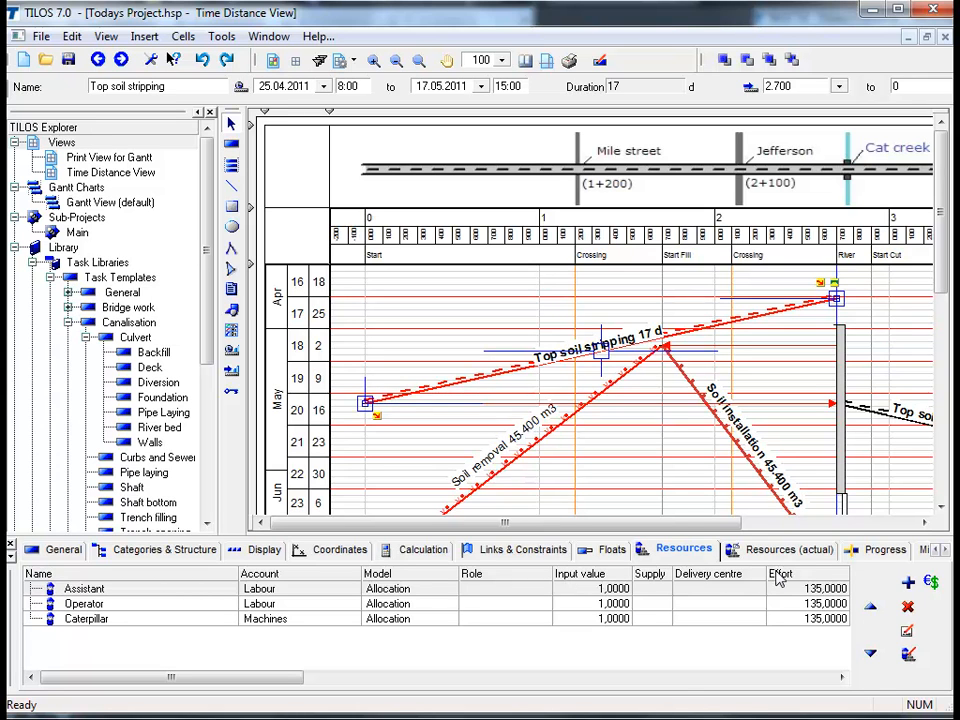
{"action": "mouse_move", "coordinate": [363, 661]}
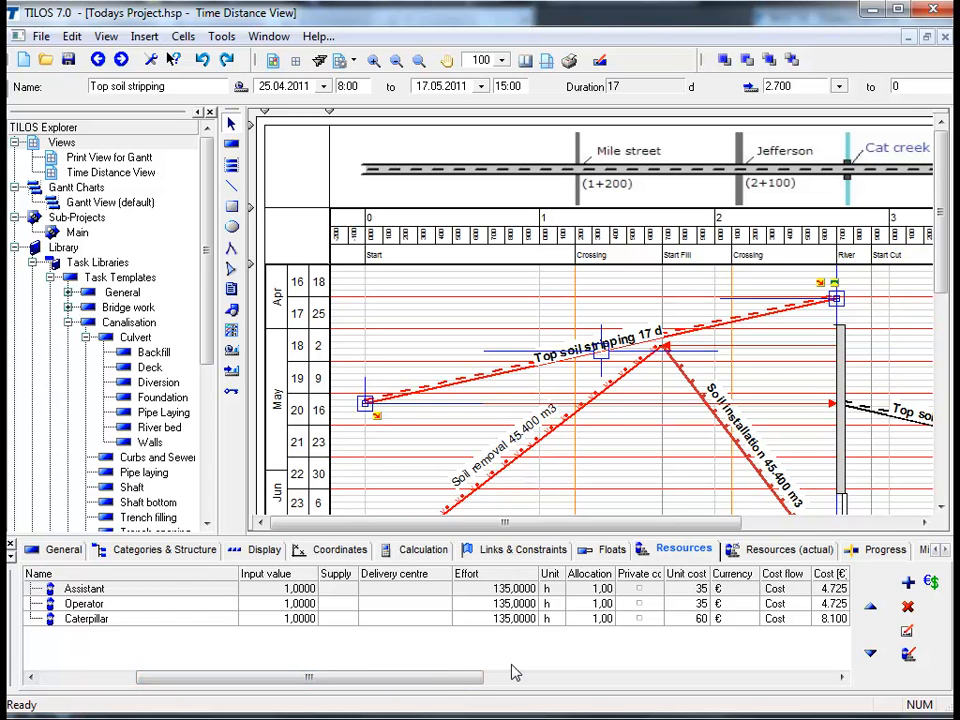
{"action": "mouse_move", "coordinate": [685, 612]}
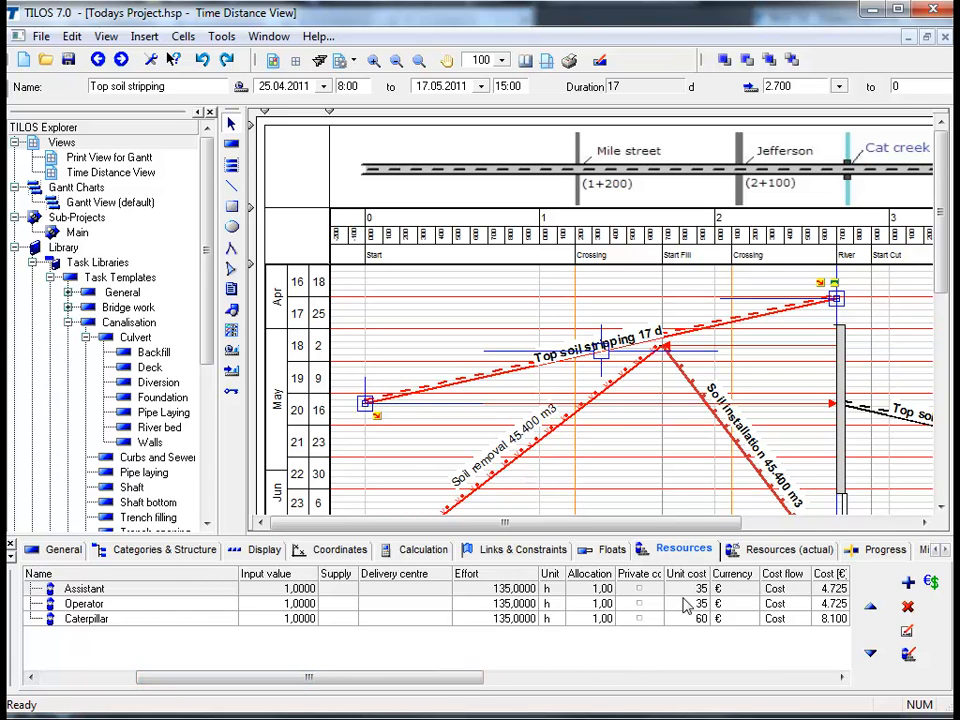
{"action": "mouse_move", "coordinate": [694, 600]}
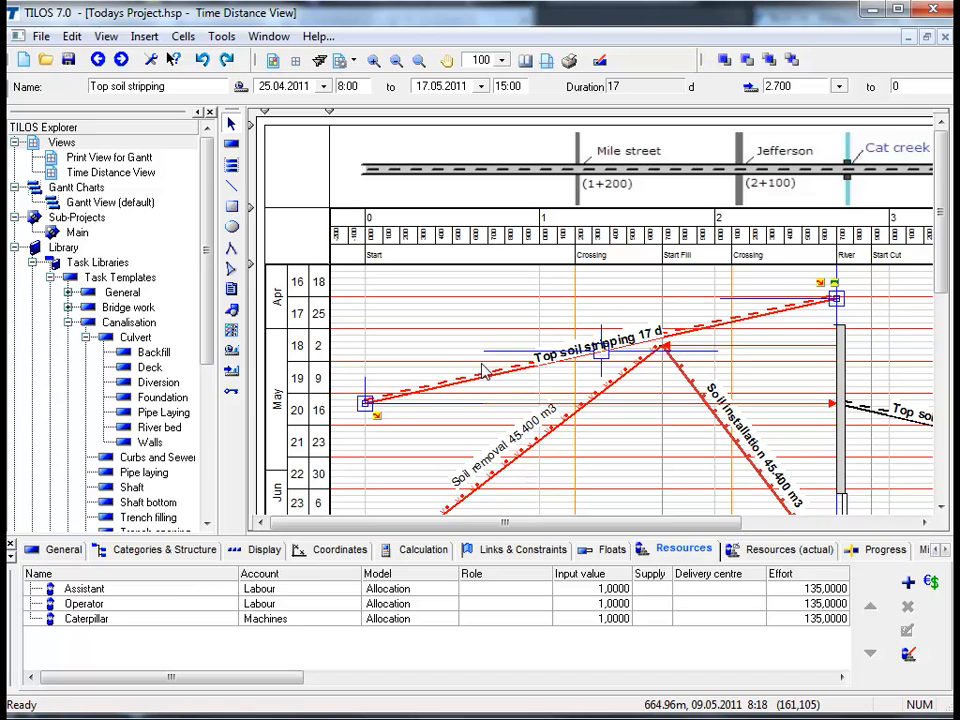
{"action": "mouse_move", "coordinate": [790, 525]}
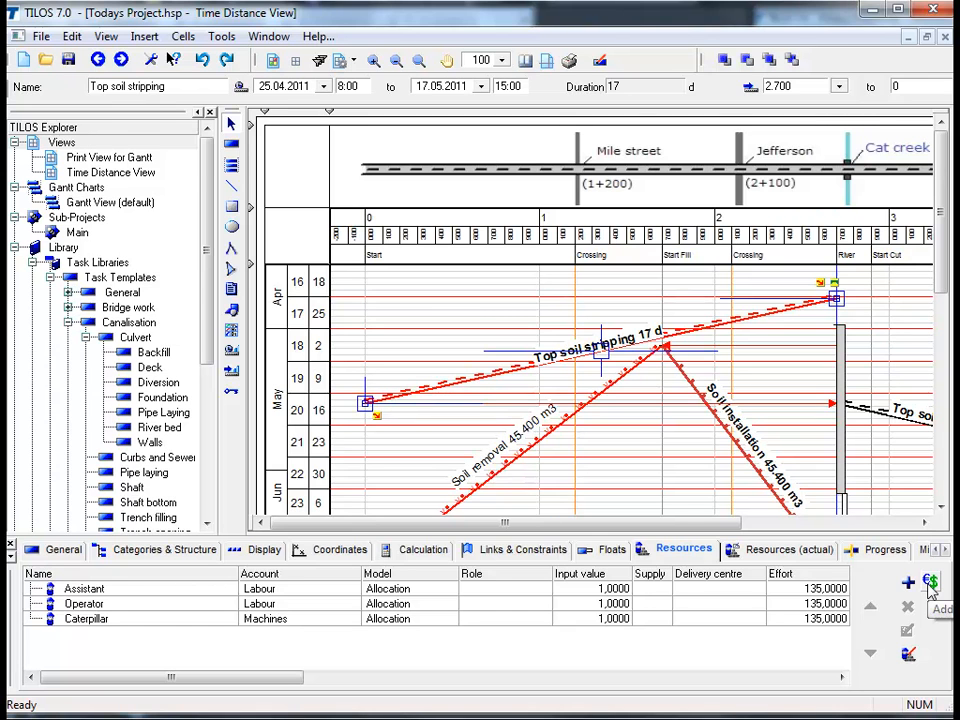
Step: Open the account selection and tick the Income account
{"action": "left_click", "coordinate": [929, 580]}
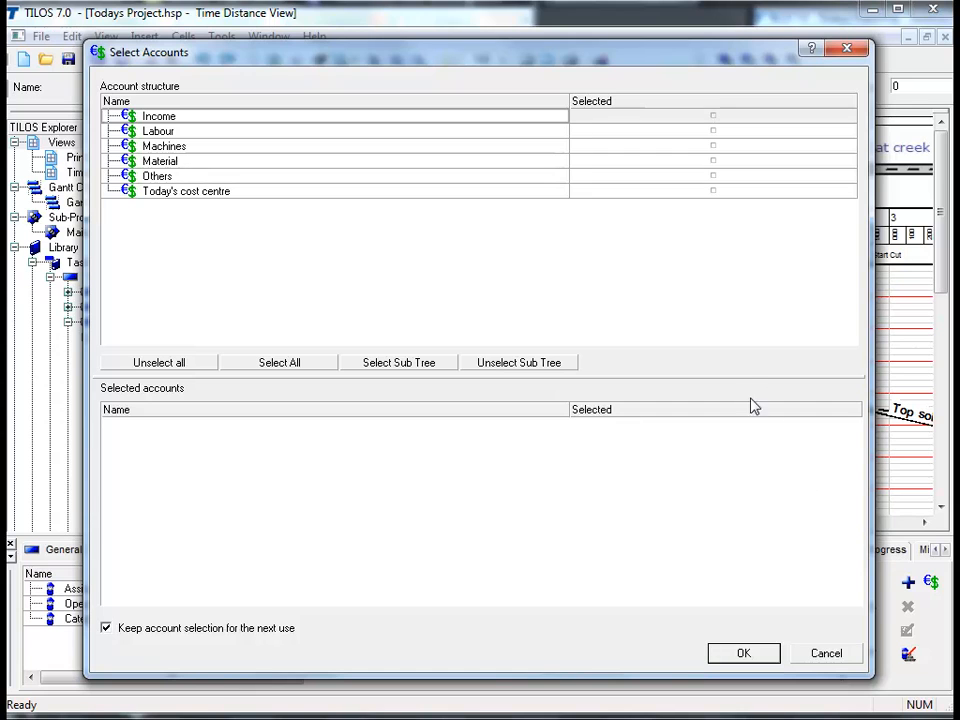
{"action": "mouse_move", "coordinate": [757, 265]}
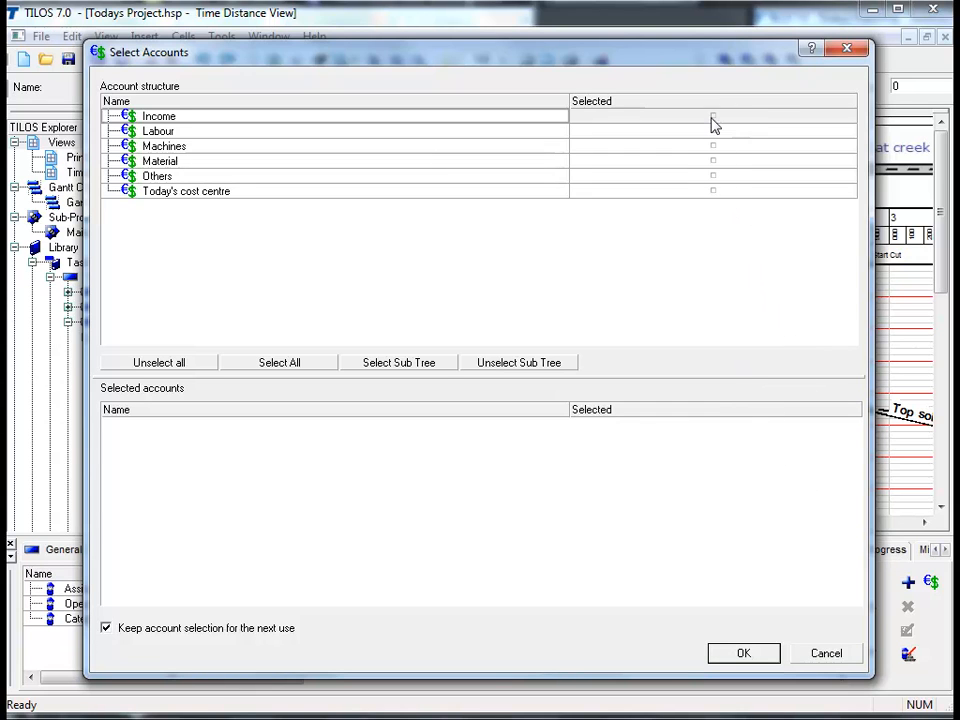
{"action": "left_click", "coordinate": [713, 120]}
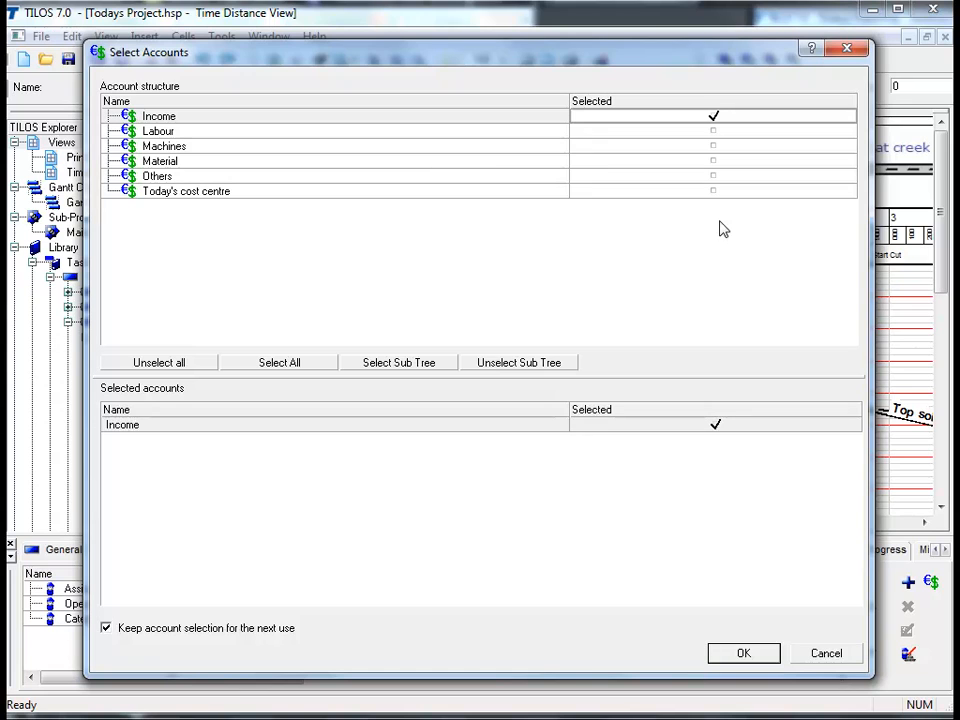
{"action": "mouse_move", "coordinate": [744, 574]}
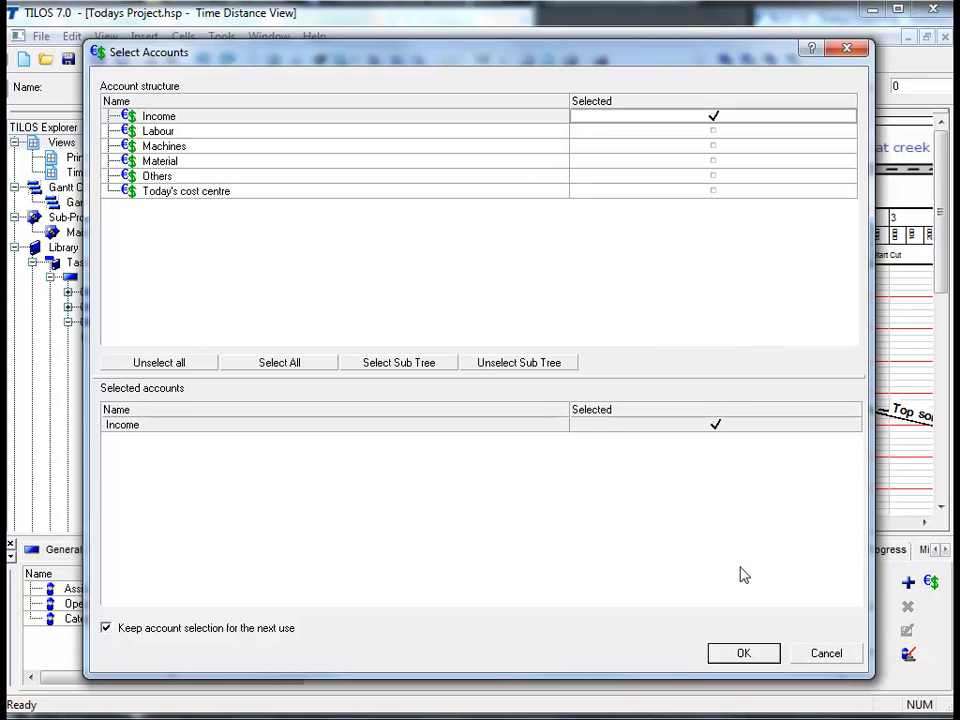
{"action": "mouse_move", "coordinate": [751, 654]}
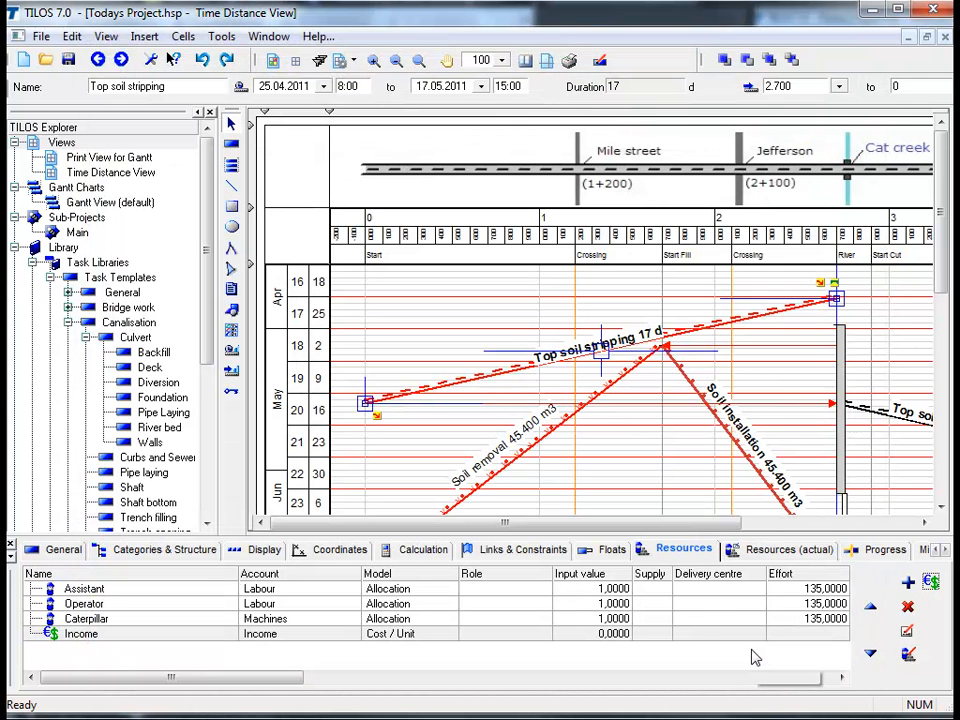
{"action": "mouse_move", "coordinate": [755, 655]}
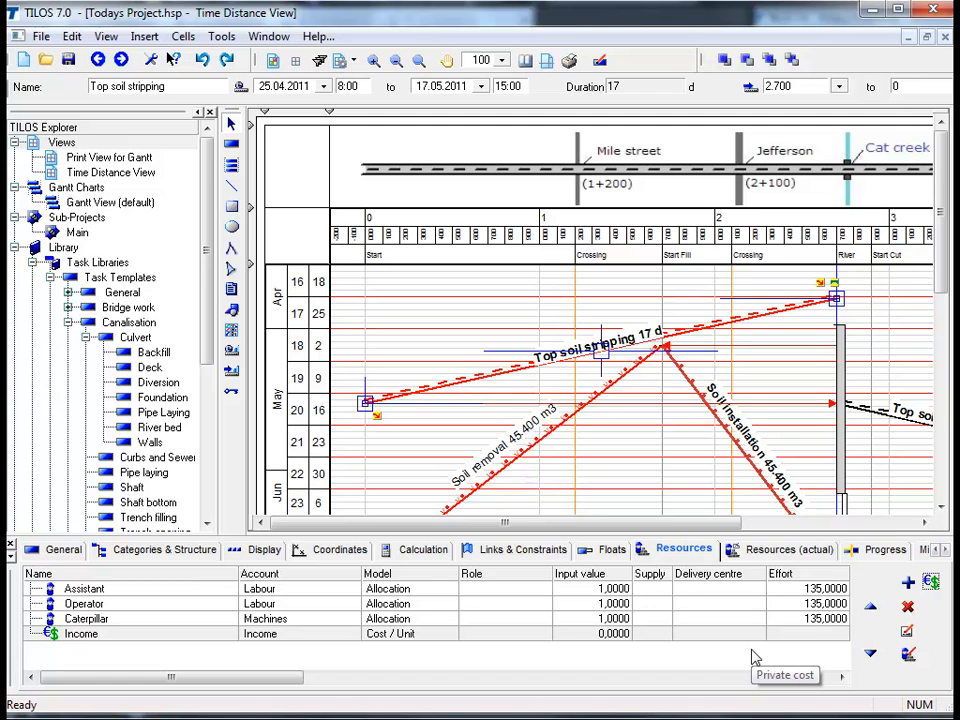
{"action": "mouse_move", "coordinate": [753, 657]}
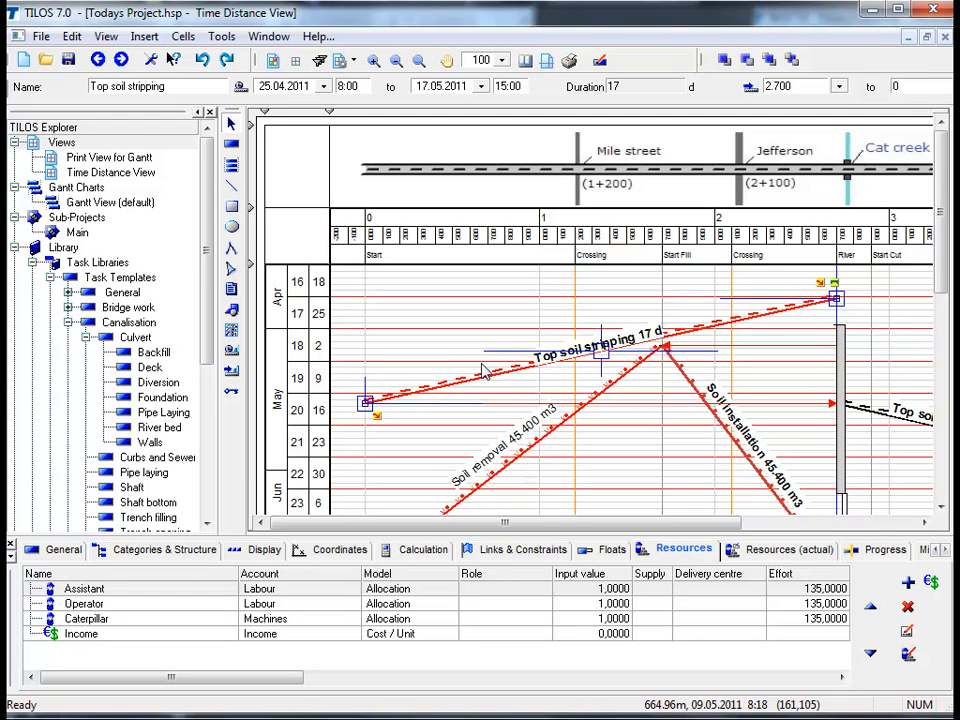
{"action": "mouse_move", "coordinate": [548, 477]}
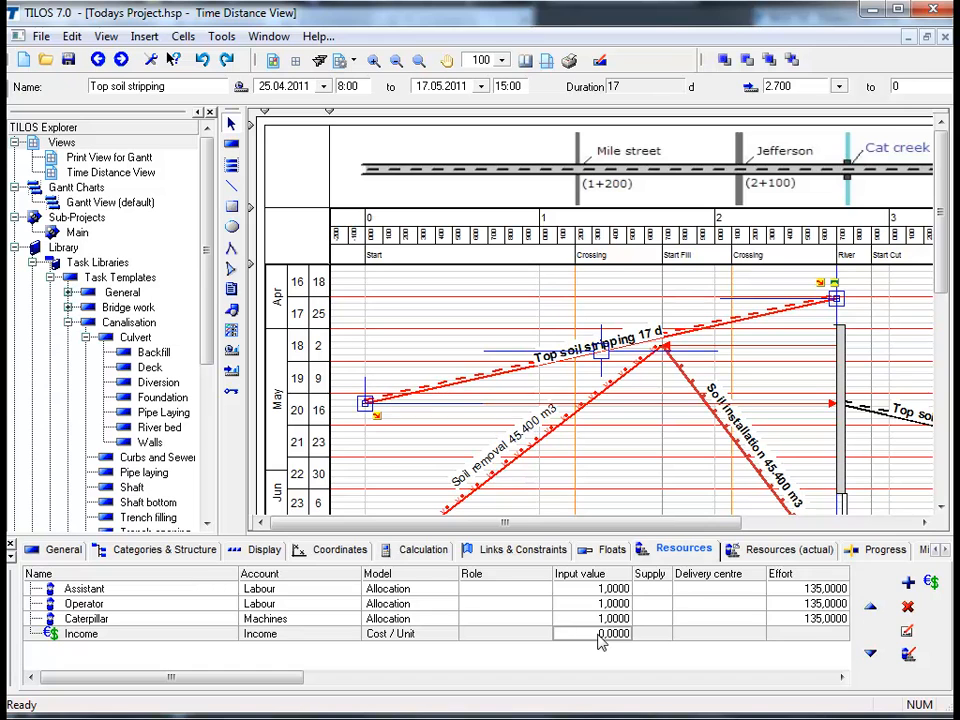
Step: Enter an input value of 0.5 for the Income cost item and confirm
{"action": "type", "text": "1"}
{"action": "type", "text": "0,5"}
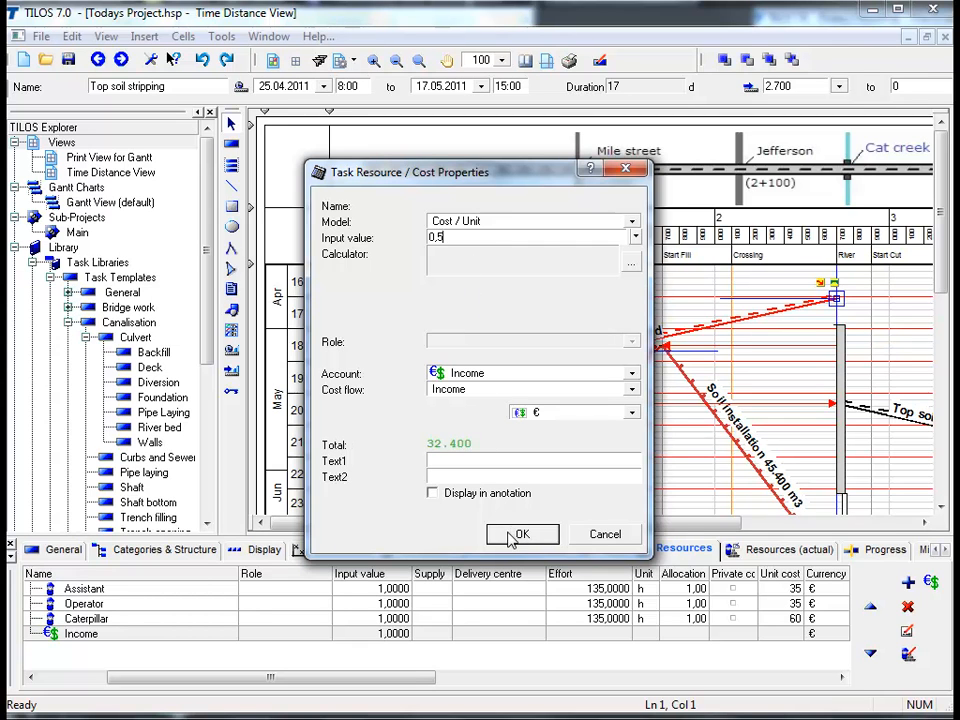
{"action": "left_click", "coordinate": [522, 534]}
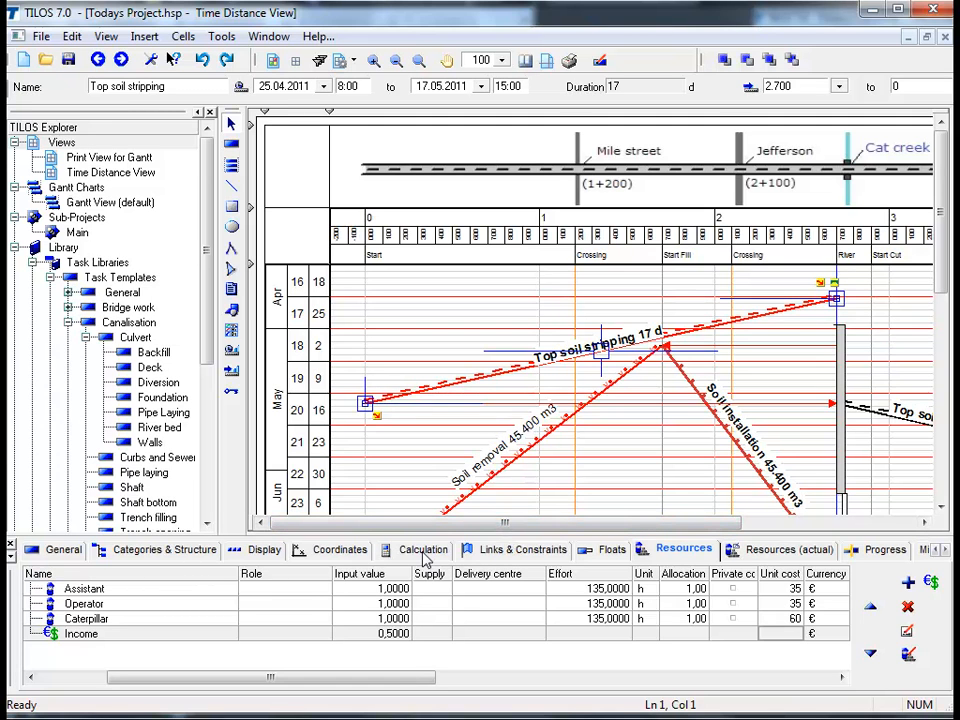
Step: Set the planned work rate to 300 m2/h in the Calculation tab
{"action": "left_click", "coordinate": [424, 549]}
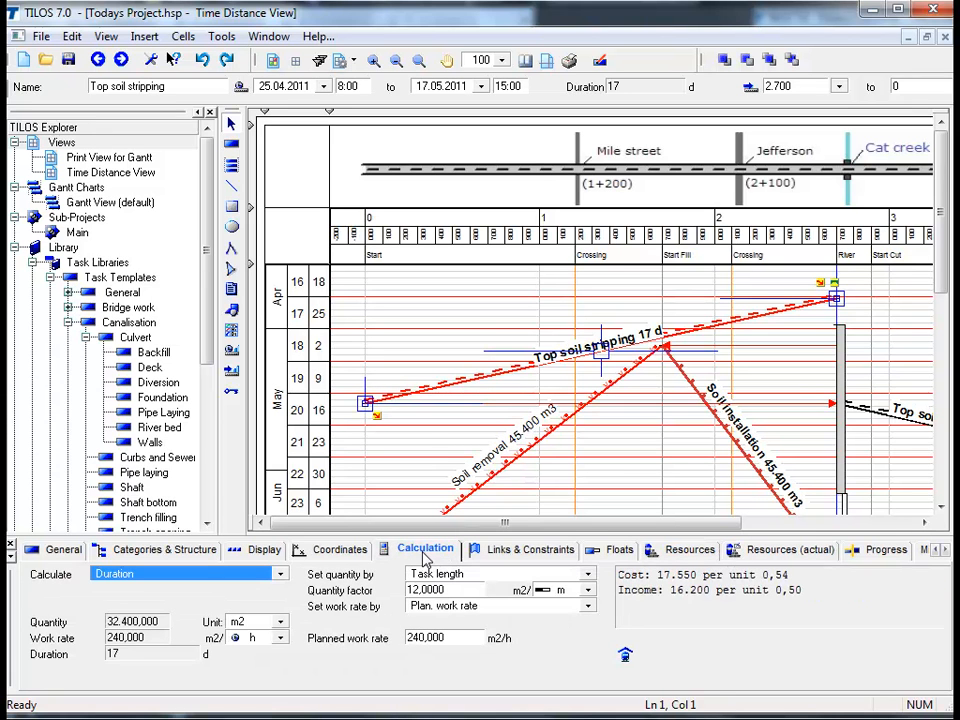
{"action": "mouse_move", "coordinate": [510, 580]}
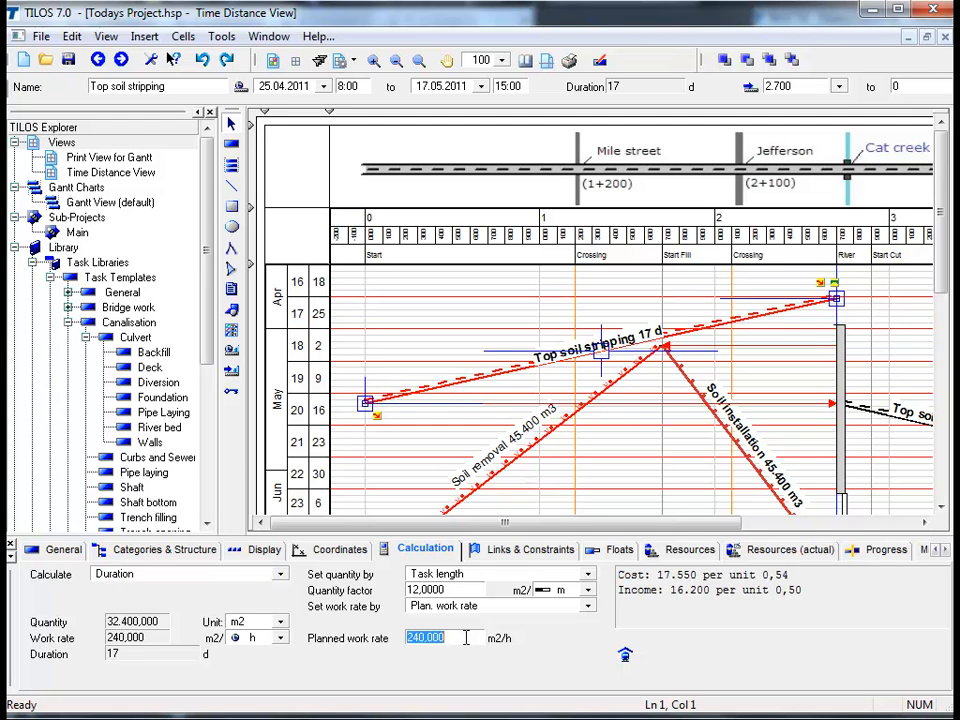
{"action": "type", "text": "3"}
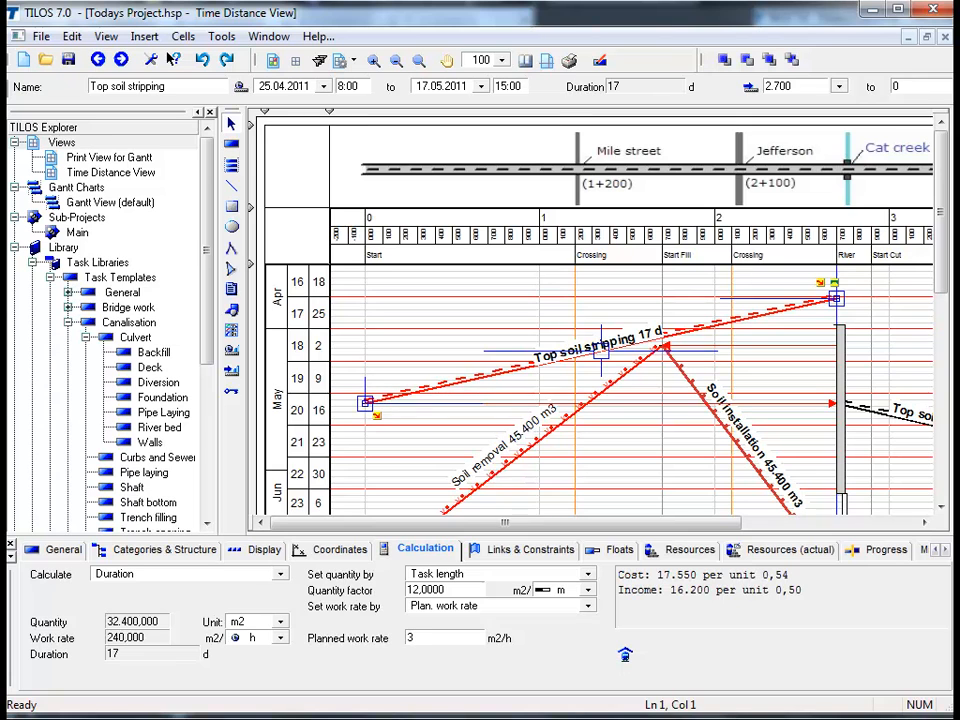
{"action": "type", "text": "00,000"}
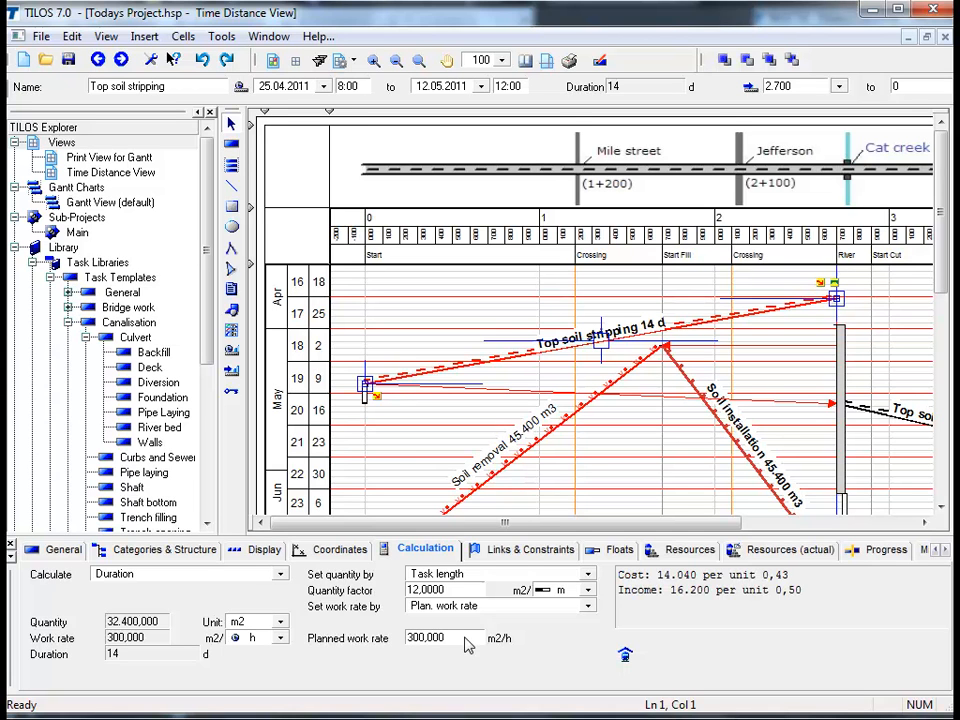
{"action": "mouse_move", "coordinate": [389, 438]}
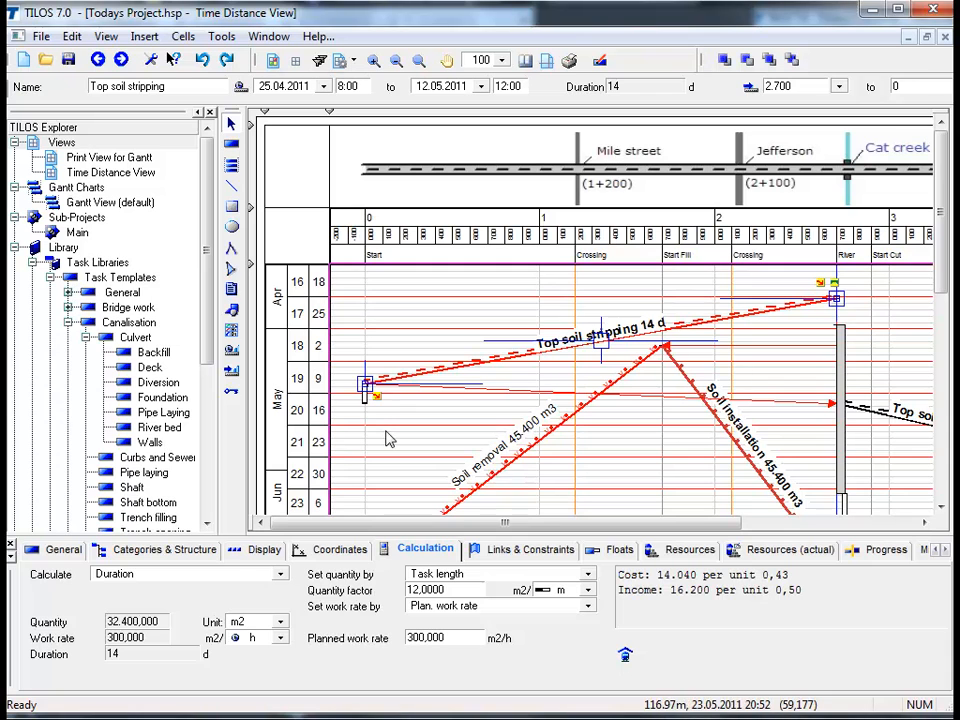
{"action": "mouse_move", "coordinate": [400, 443]}
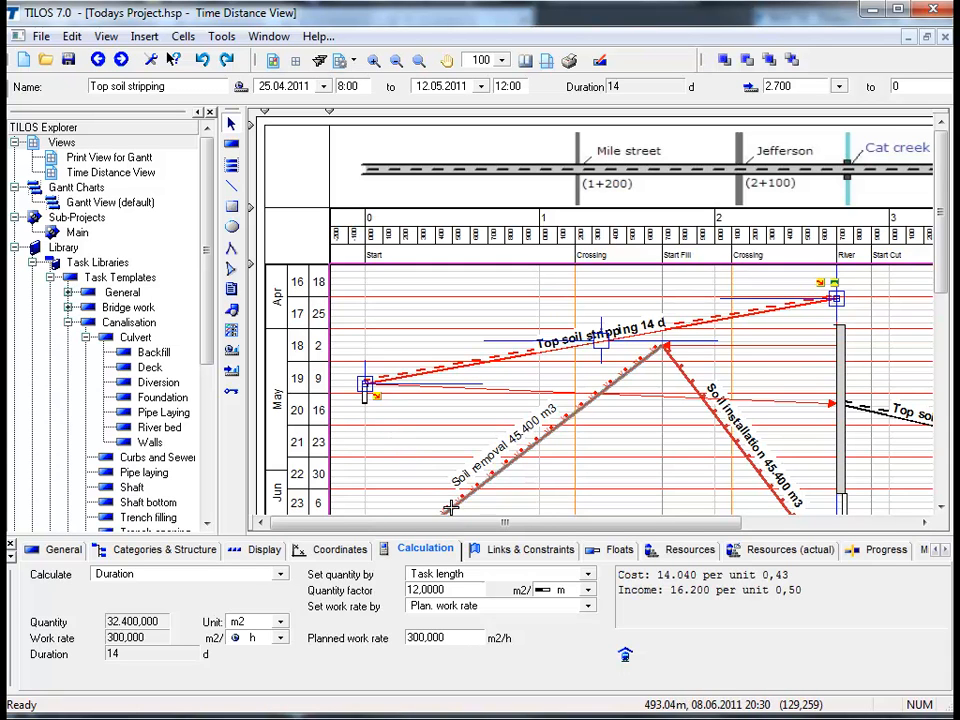
{"action": "mouse_move", "coordinate": [448, 507]}
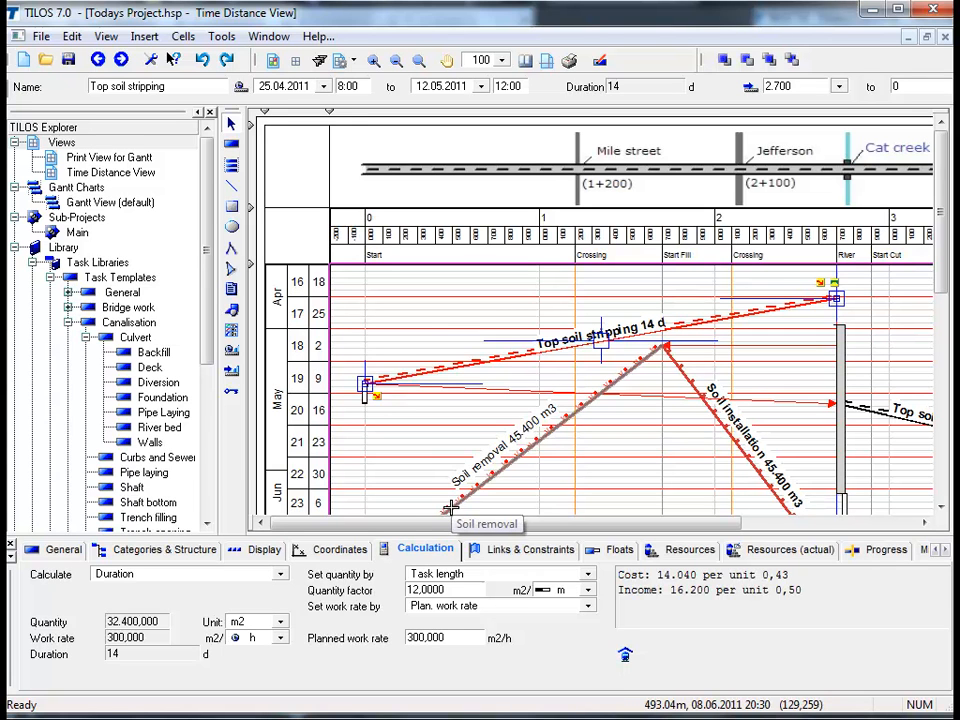
Step: Select Soil removal and list its resources: Excavator at 160 and Truck at 40
{"action": "left_click", "coordinate": [515, 470]}
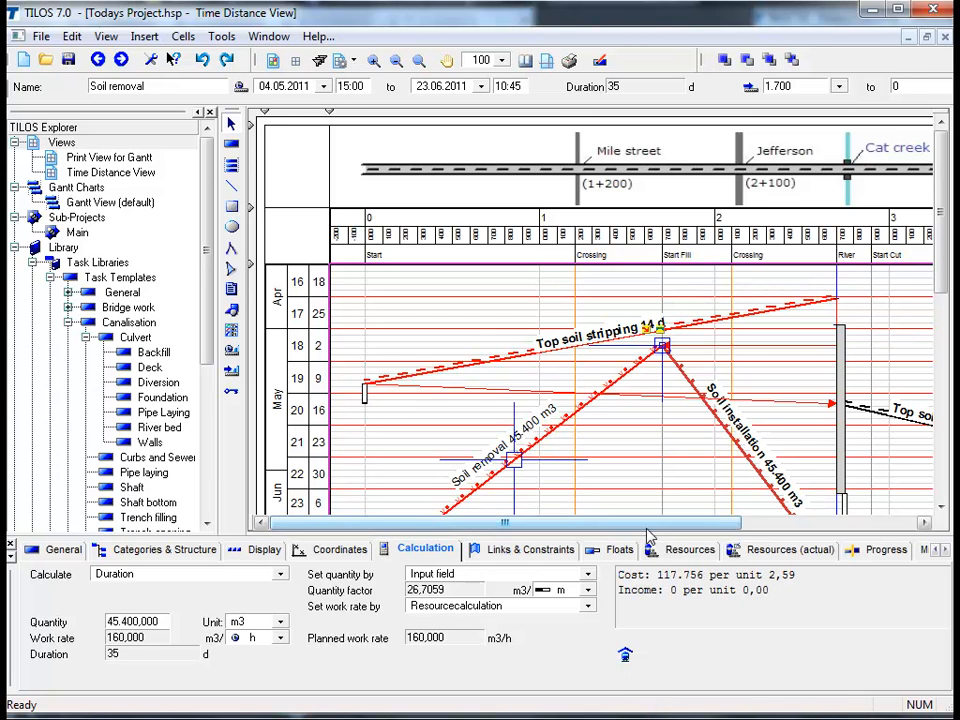
{"action": "left_click", "coordinate": [684, 549]}
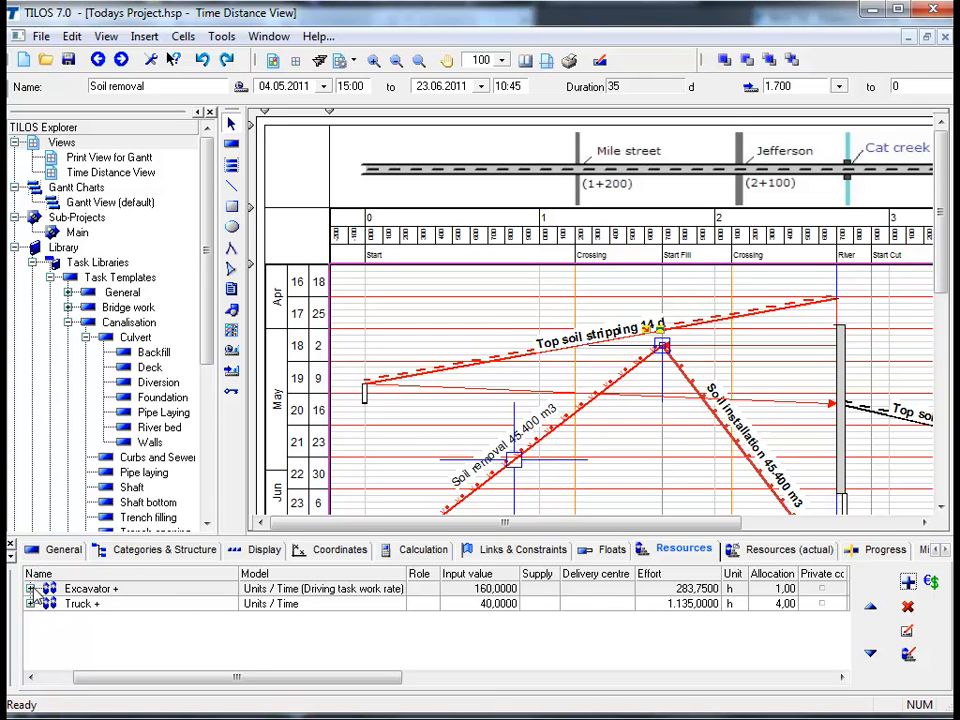
Step: Expand Excavator and Truck to reveal each one's Operator sub-resource with input 1
{"action": "left_click", "coordinate": [30, 589]}
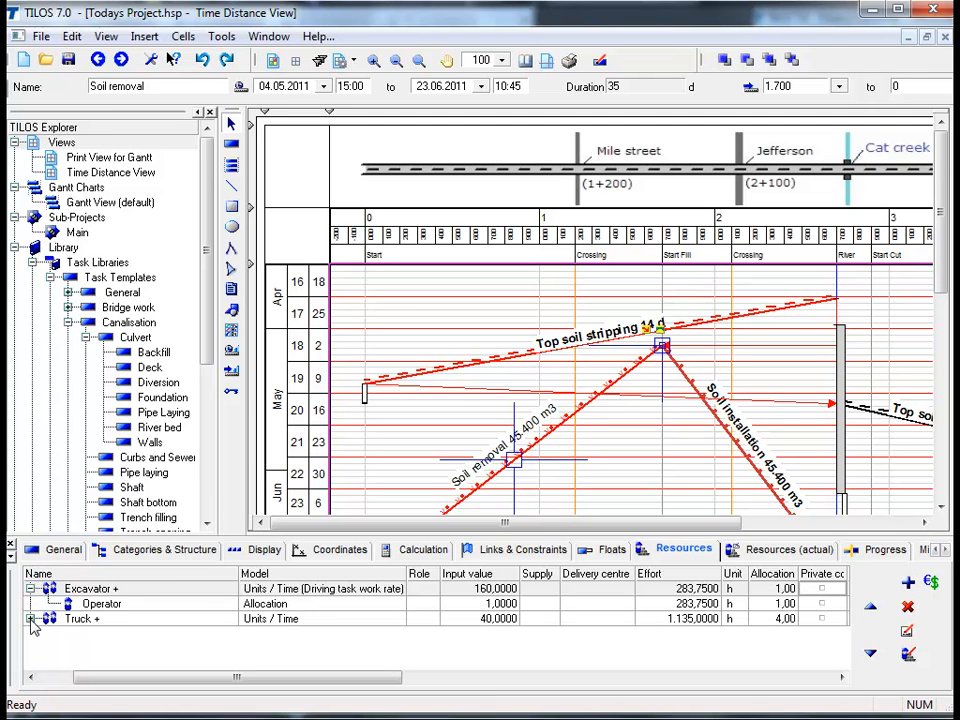
{"action": "left_click", "coordinate": [32, 621]}
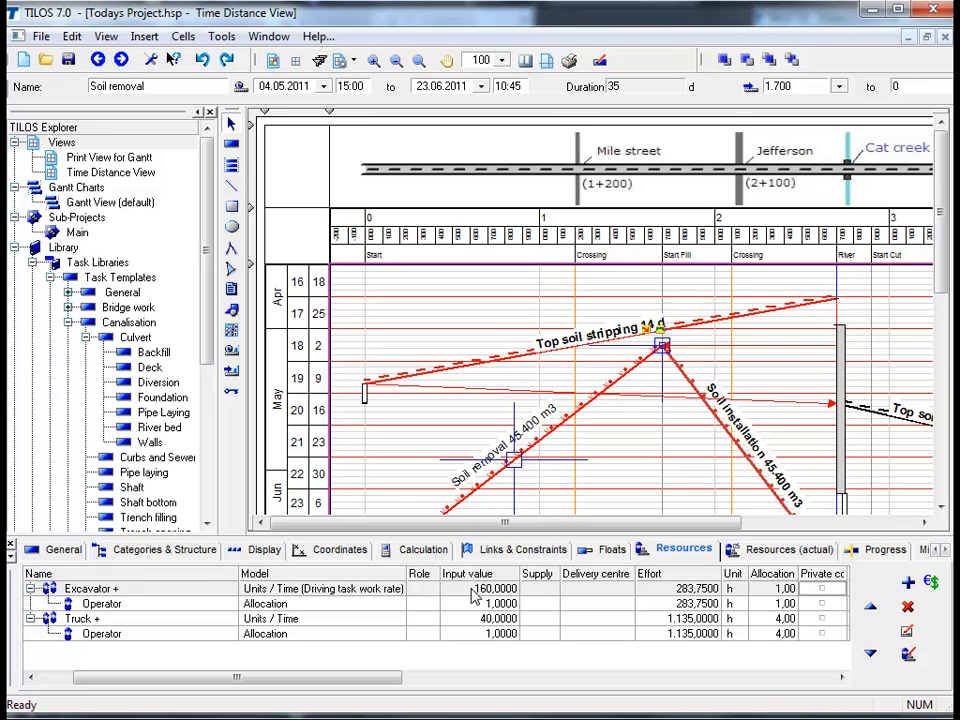
Step: Change the Excavator work rate on Soil removal to 12, then restore it to 160
{"action": "left_click", "coordinate": [470, 589]}
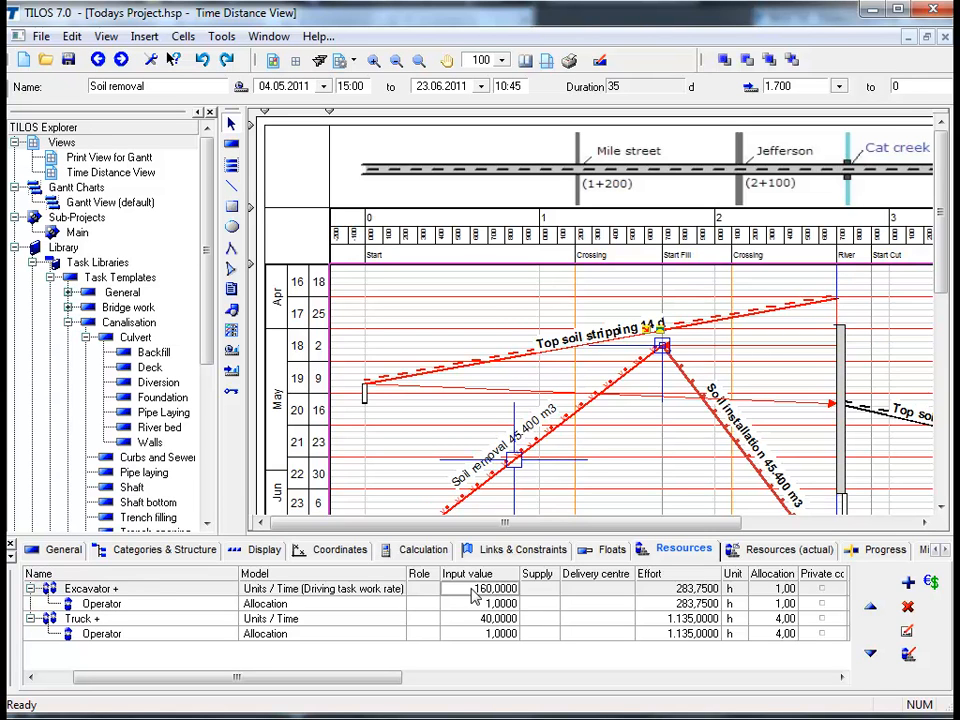
{"action": "left_click", "coordinate": [475, 588]}
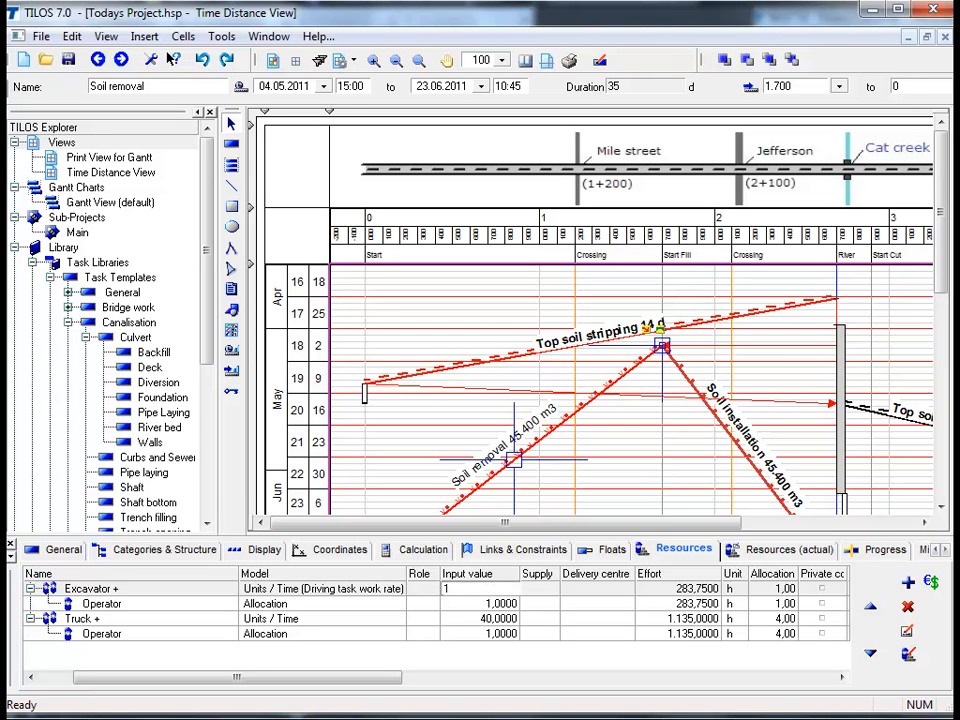
{"action": "type", "text": "12"}
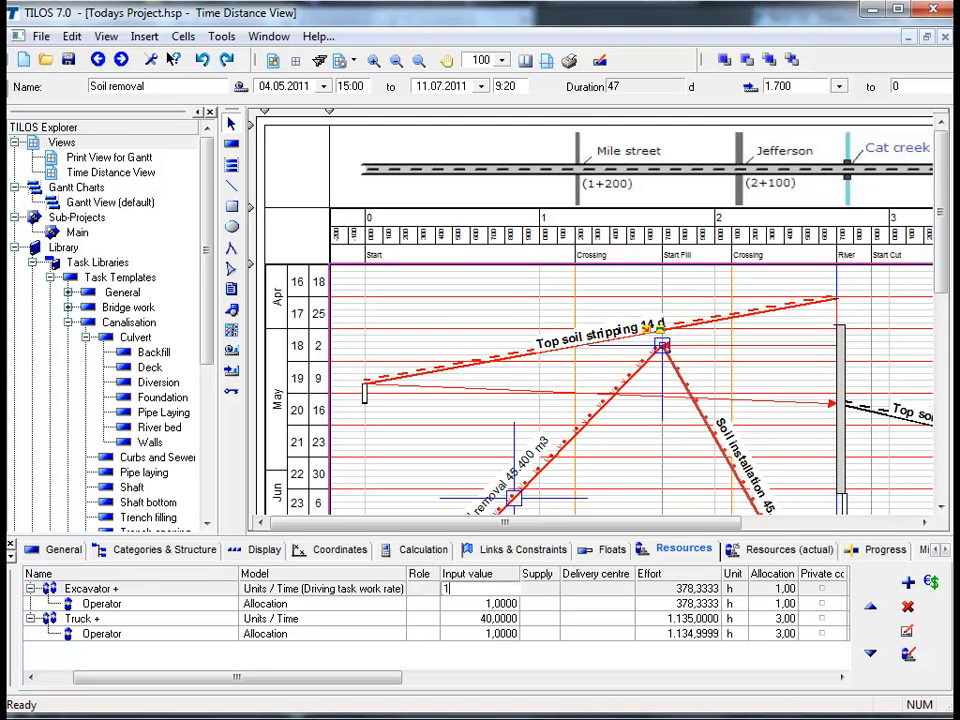
{"action": "type", "text": "160,0000"}
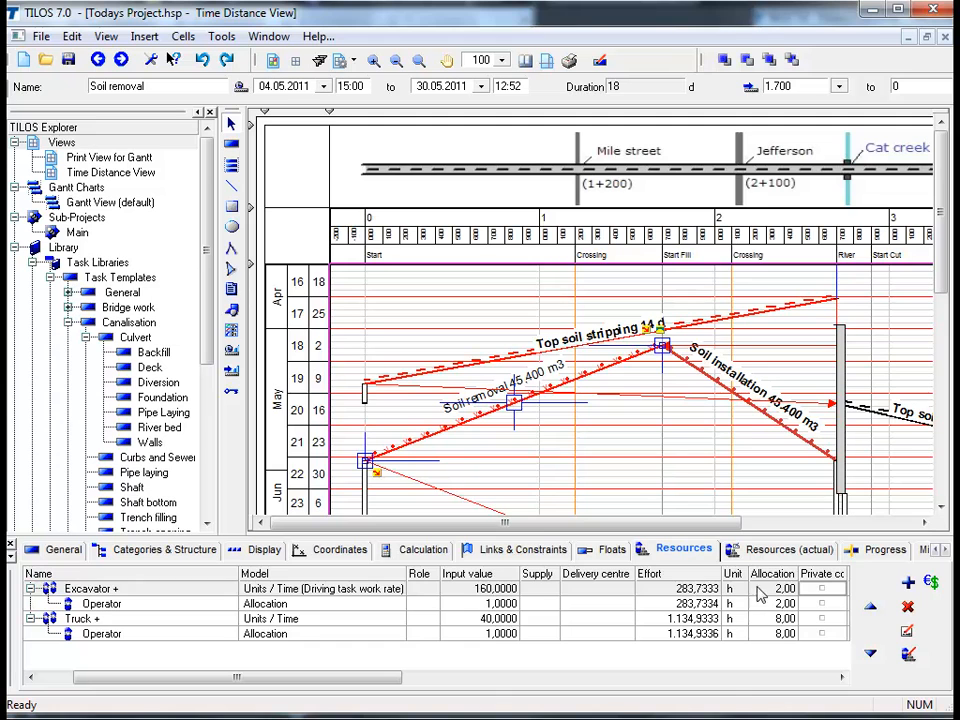
{"action": "mouse_move", "coordinate": [646, 453]}
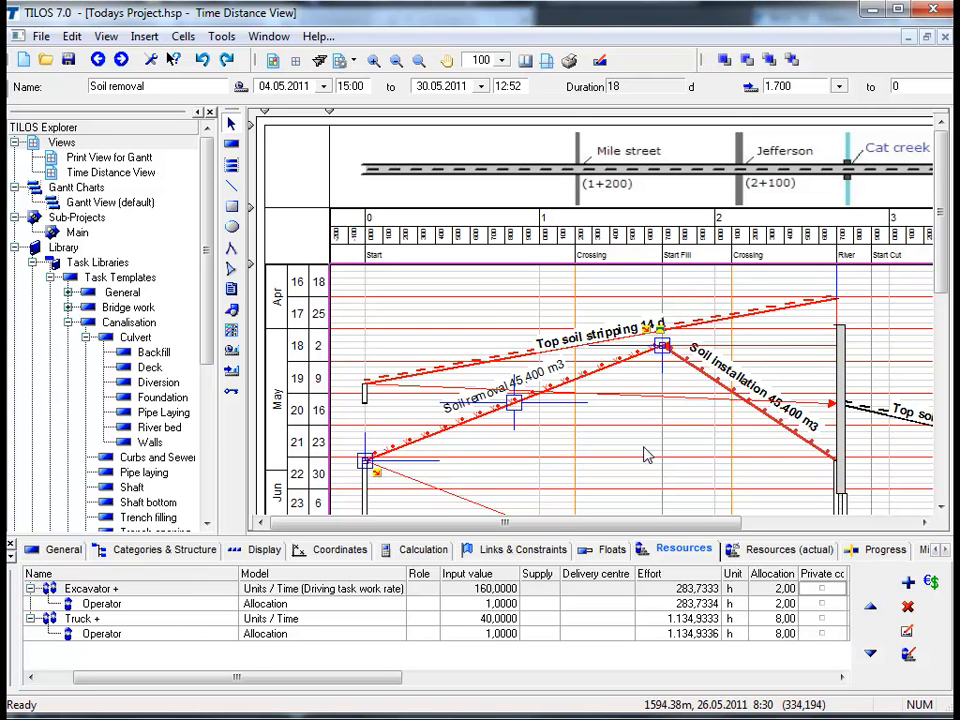
{"action": "mouse_move", "coordinate": [674, 477]}
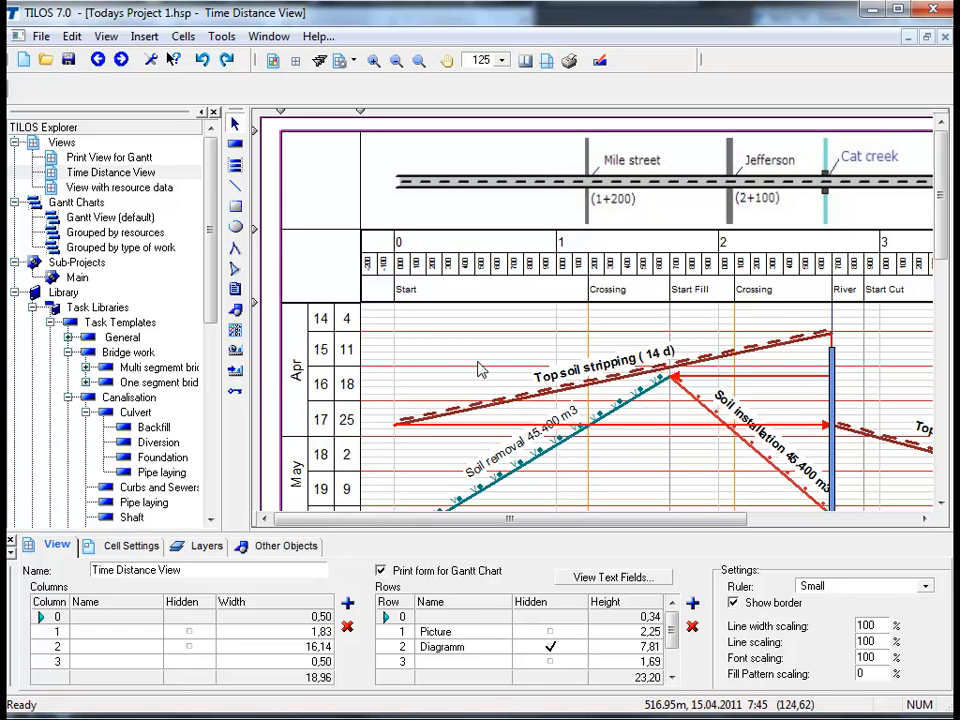
{"action": "mouse_move", "coordinate": [471, 362]}
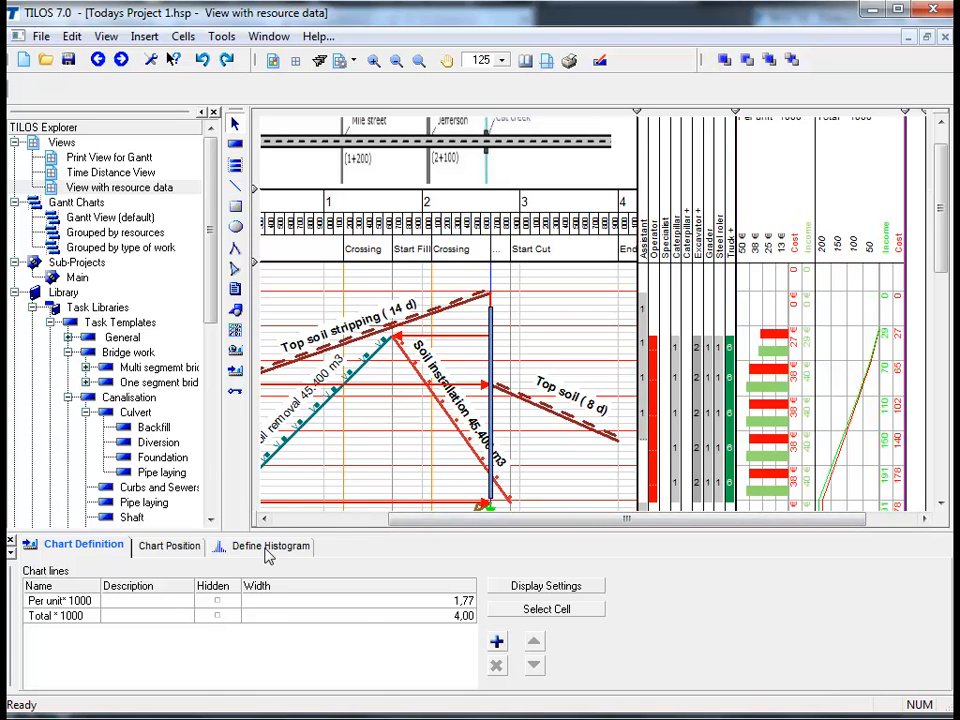
Step: Enable Stacking in the Total*1000 histogram's display settings so it draws as a balance area
{"action": "left_click", "coordinate": [270, 546]}
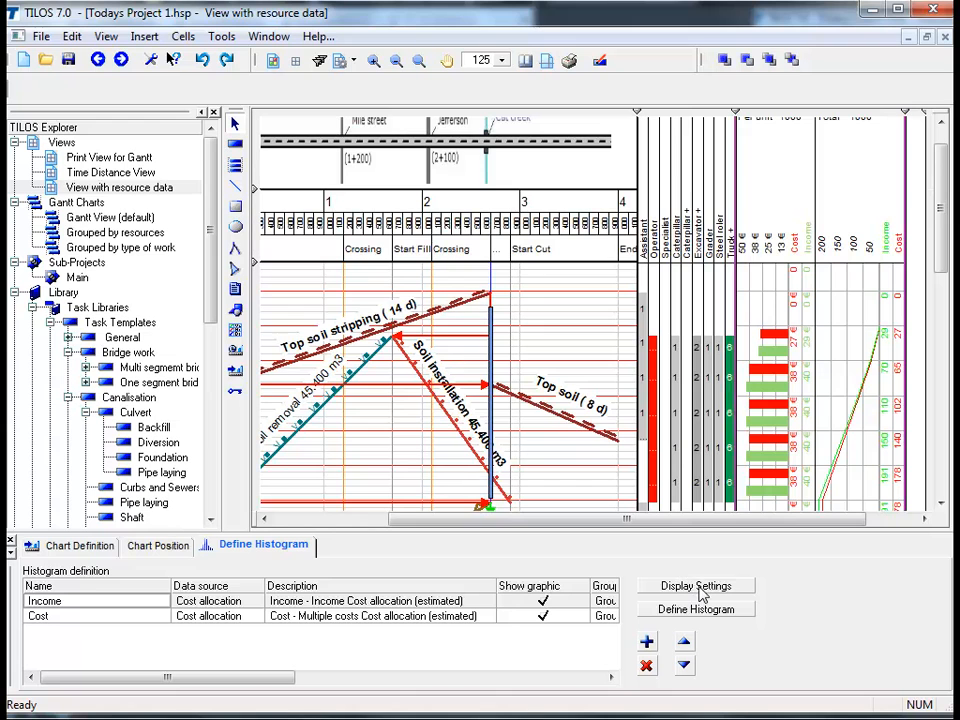
{"action": "left_click", "coordinate": [696, 585]}
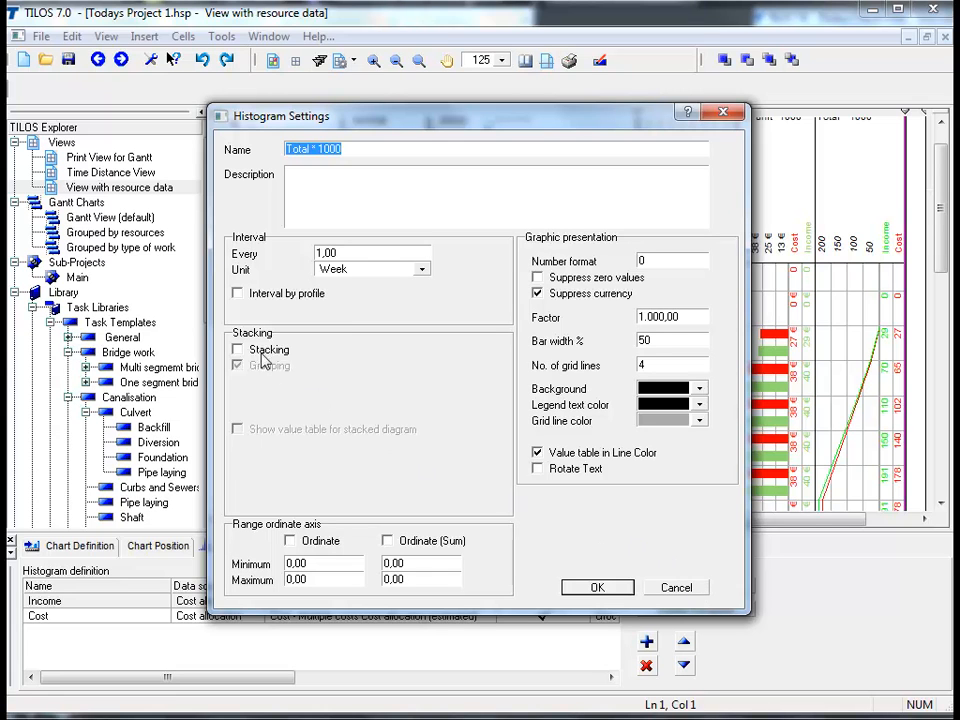
{"action": "left_click", "coordinate": [238, 350]}
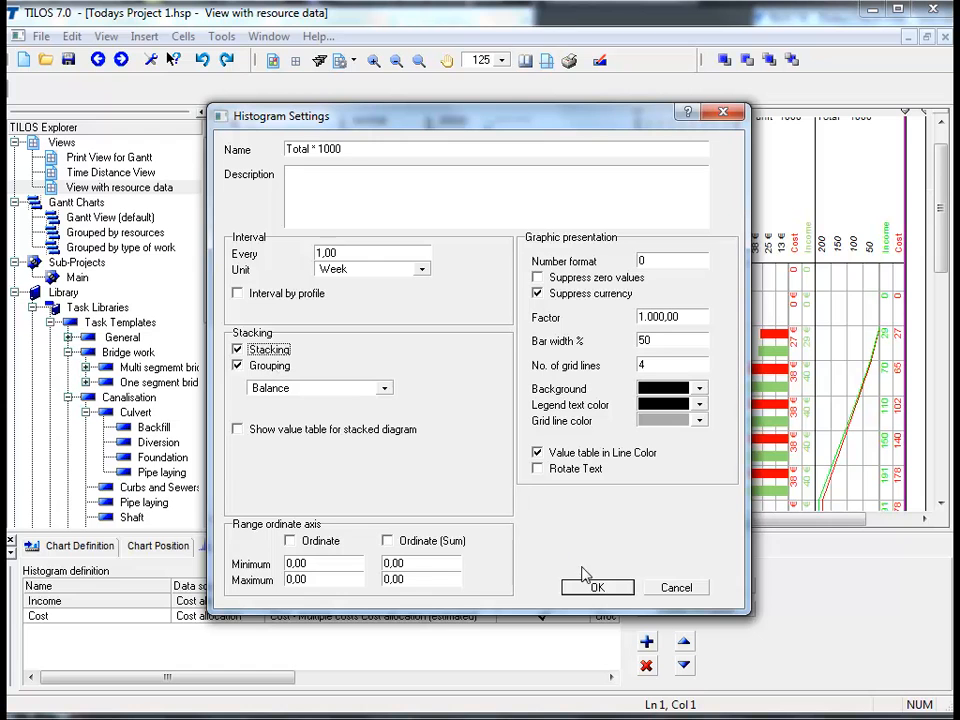
{"action": "left_click", "coordinate": [597, 586]}
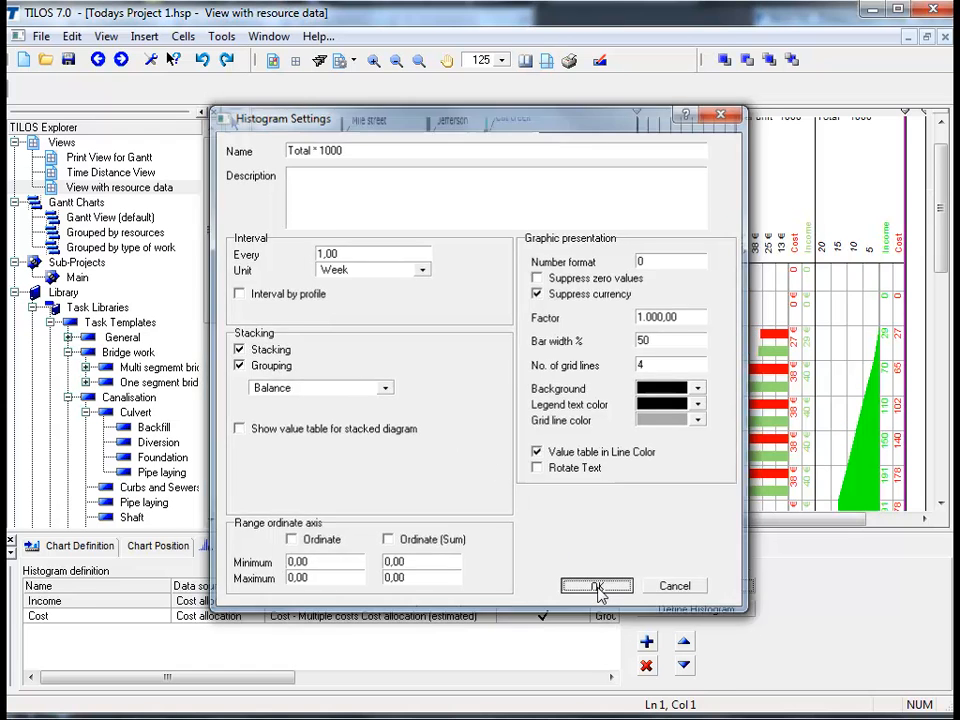
{"action": "left_click", "coordinate": [596, 585]}
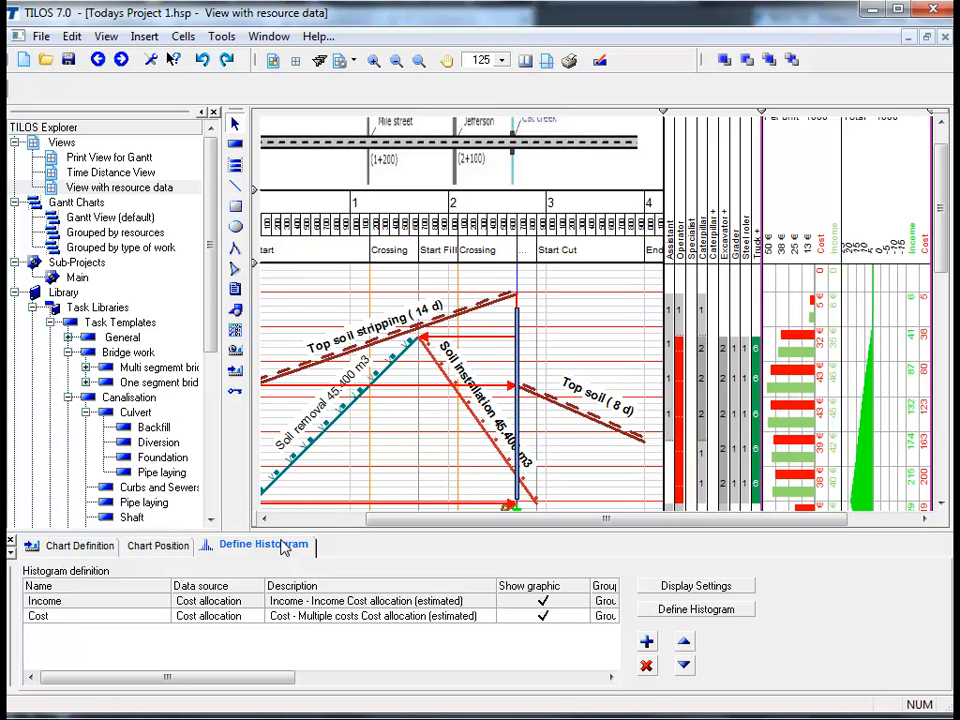
{"action": "mouse_move", "coordinate": [262, 530]}
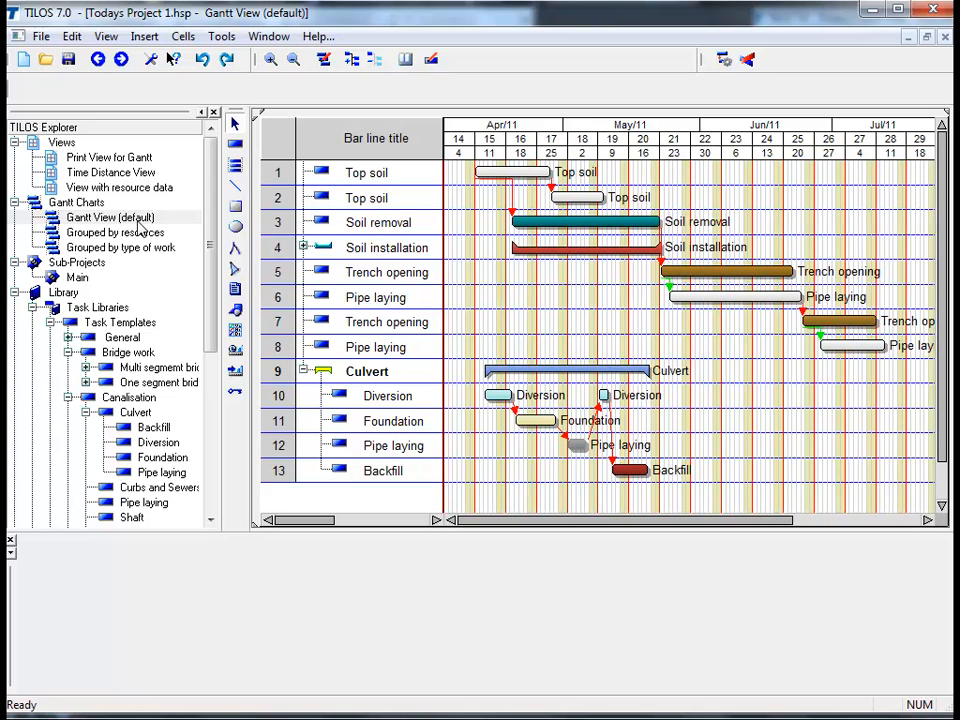
{"action": "mouse_move", "coordinate": [138, 258]}
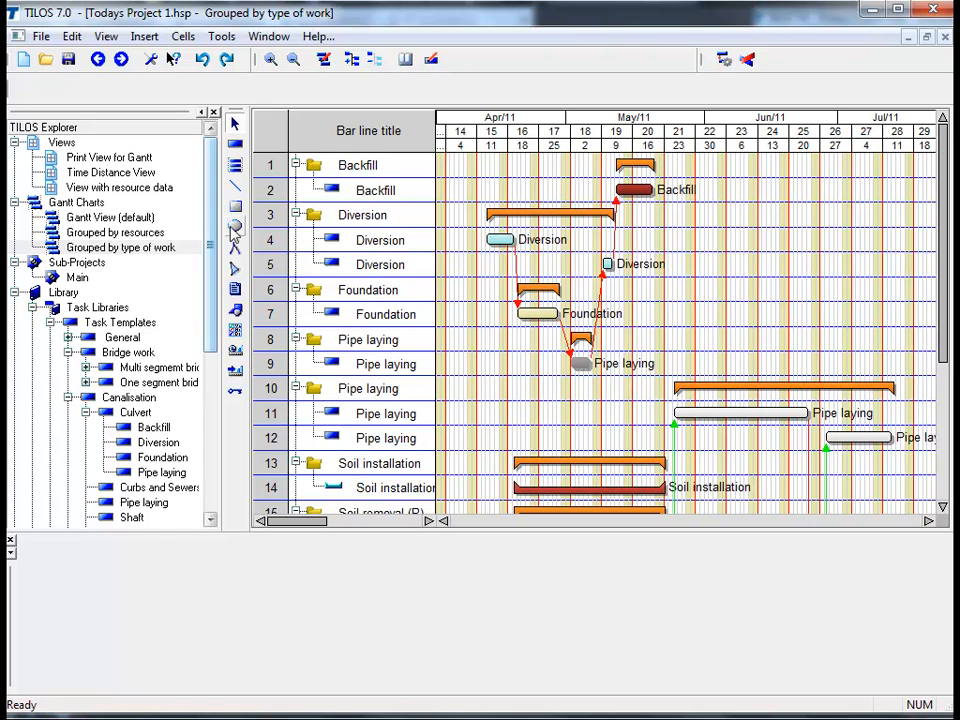
{"action": "mouse_move", "coordinate": [298, 178]}
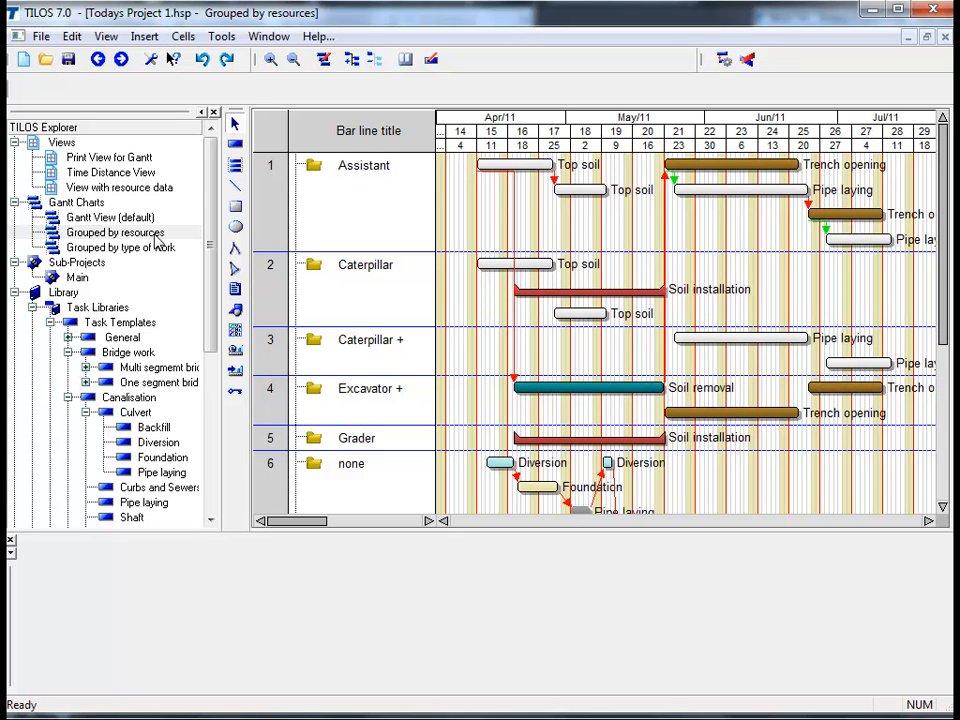
{"action": "mouse_move", "coordinate": [335, 192]}
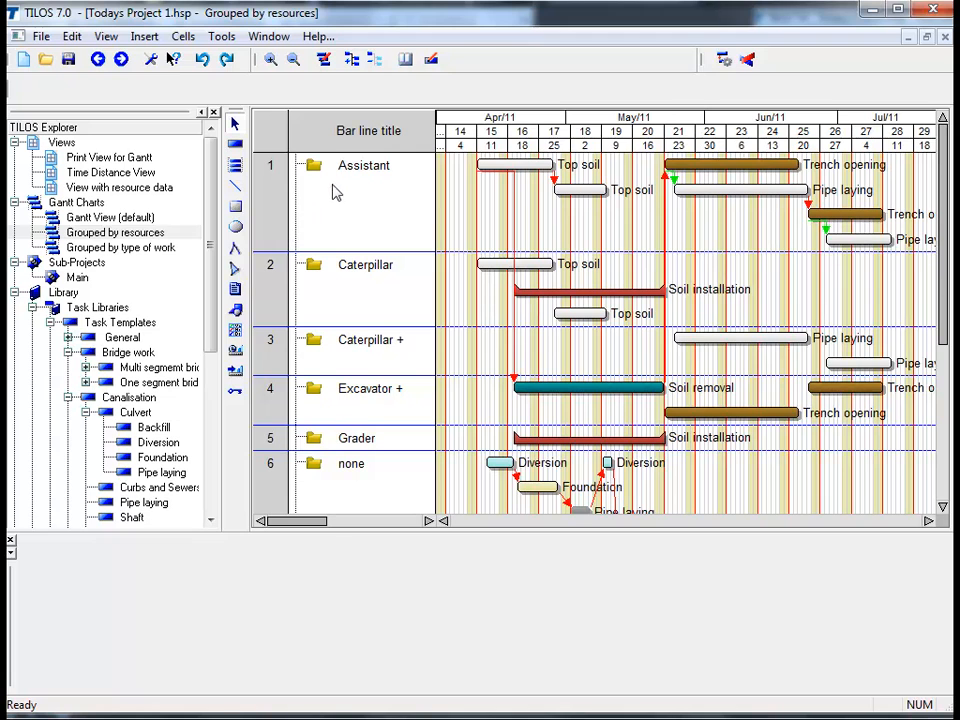
{"action": "mouse_move", "coordinate": [343, 187]}
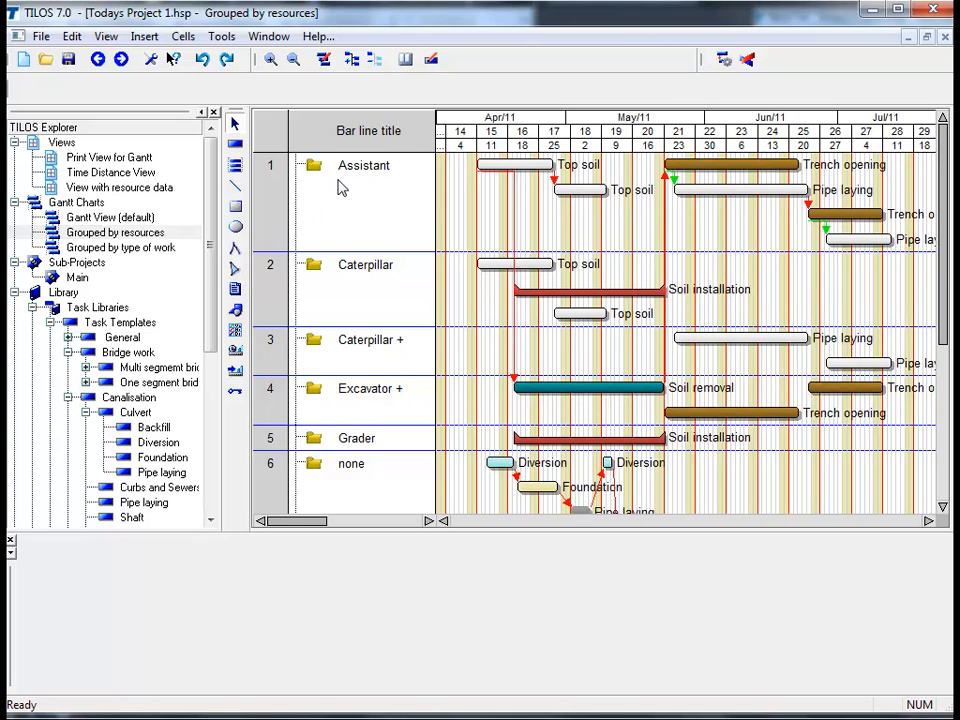
{"action": "mouse_move", "coordinate": [417, 190]}
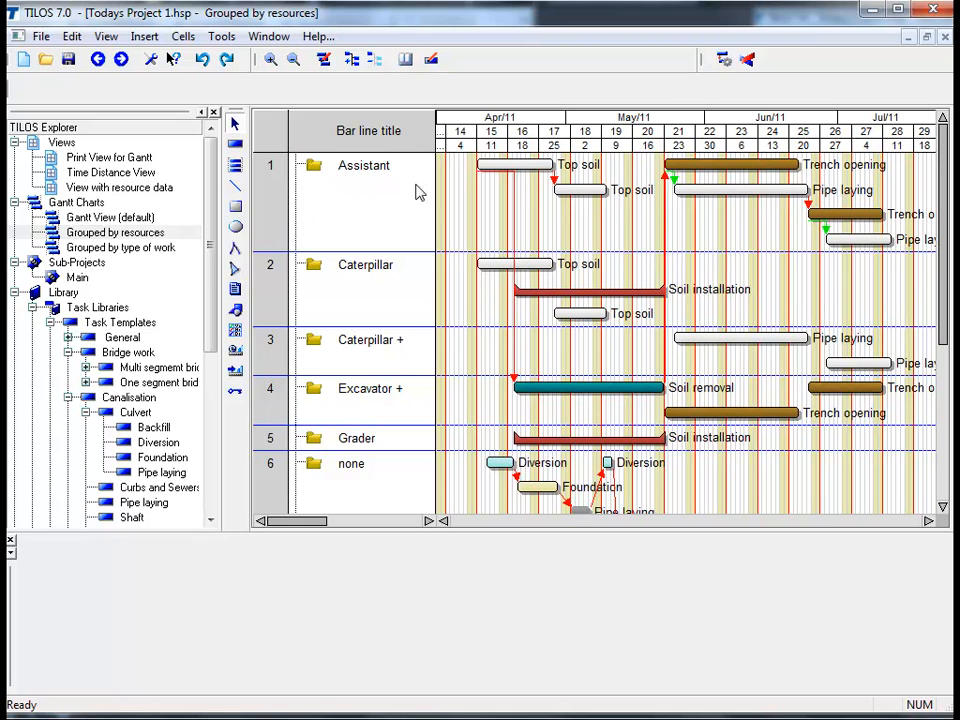